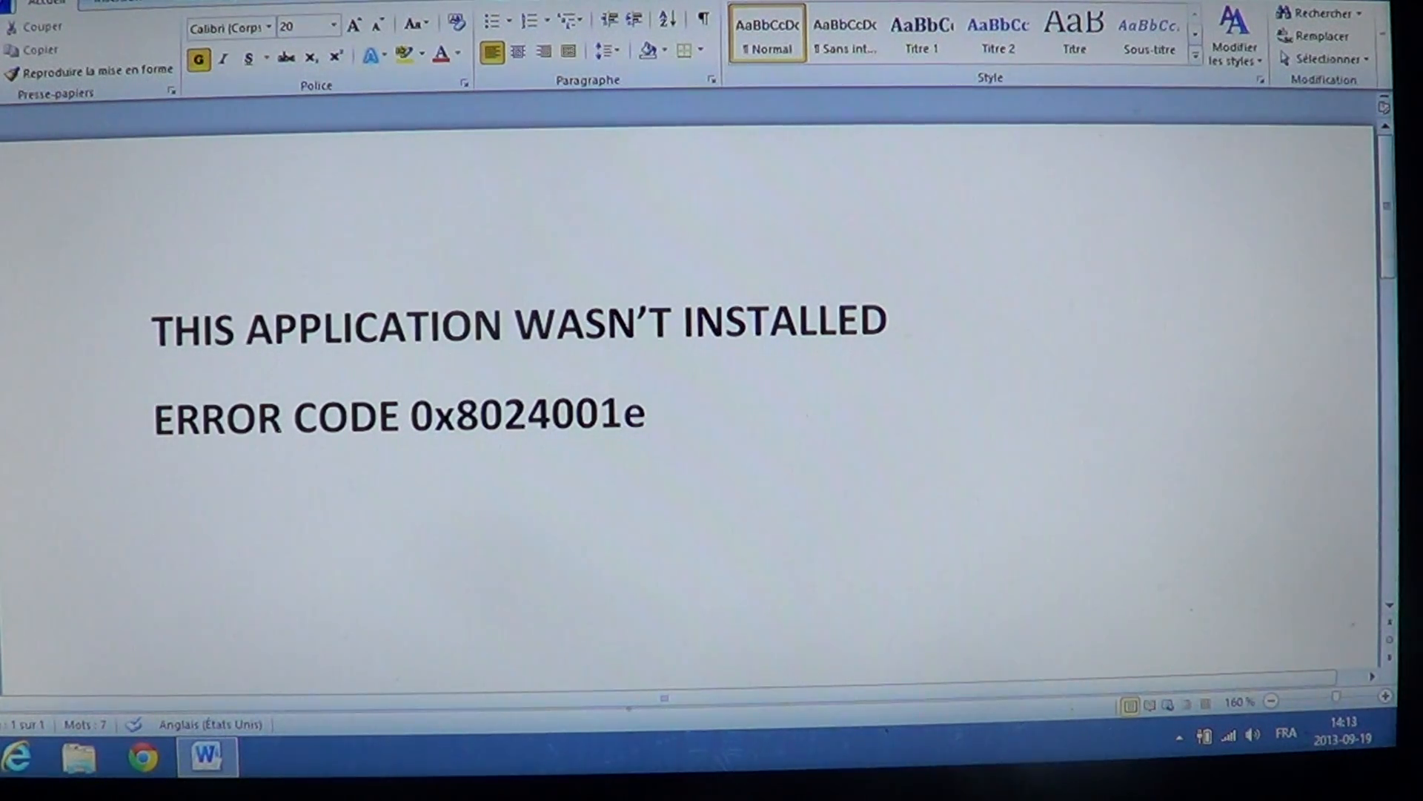
Step: Launch Command Prompt (Admin) from the Start corner's quick-link menu of system tools
click(159, 506)
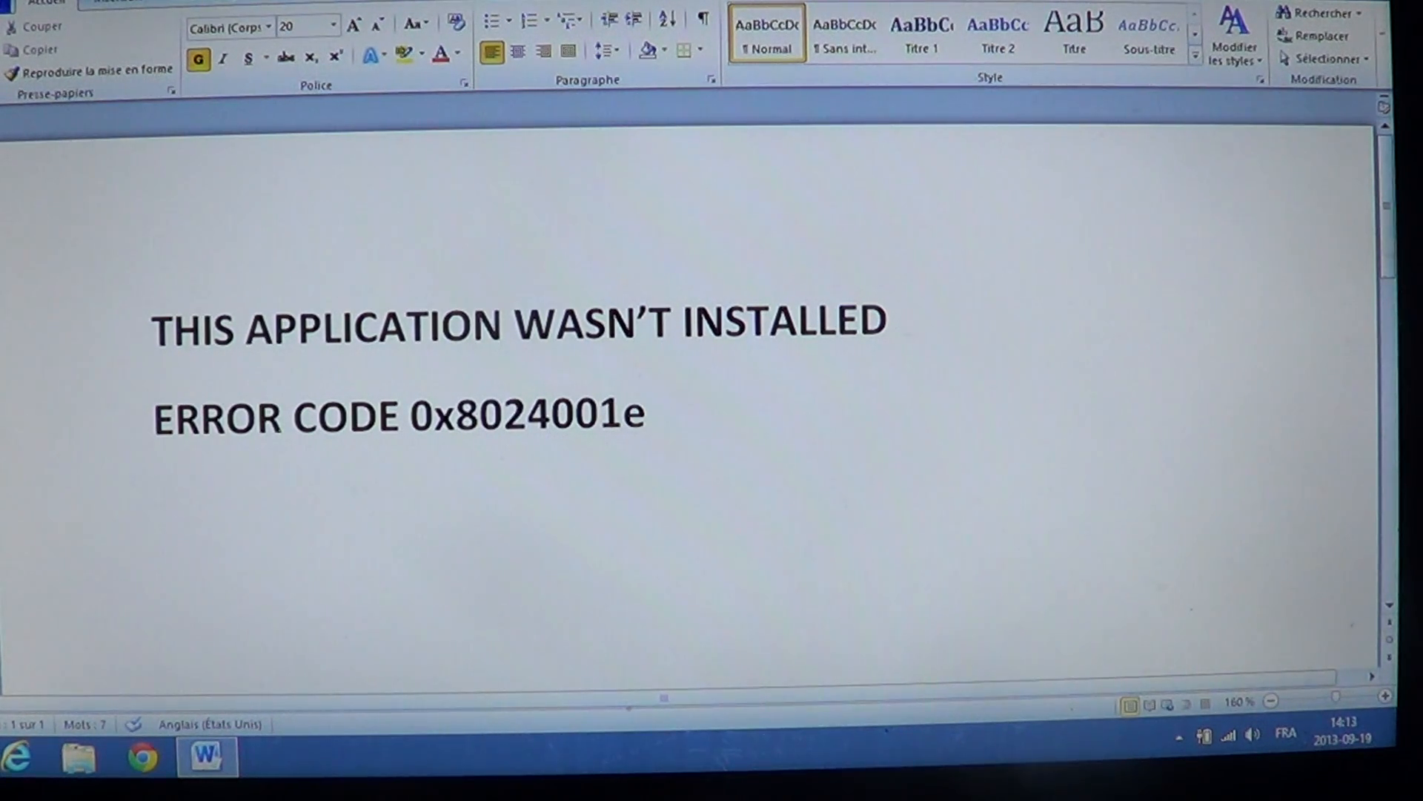
click(156, 509)
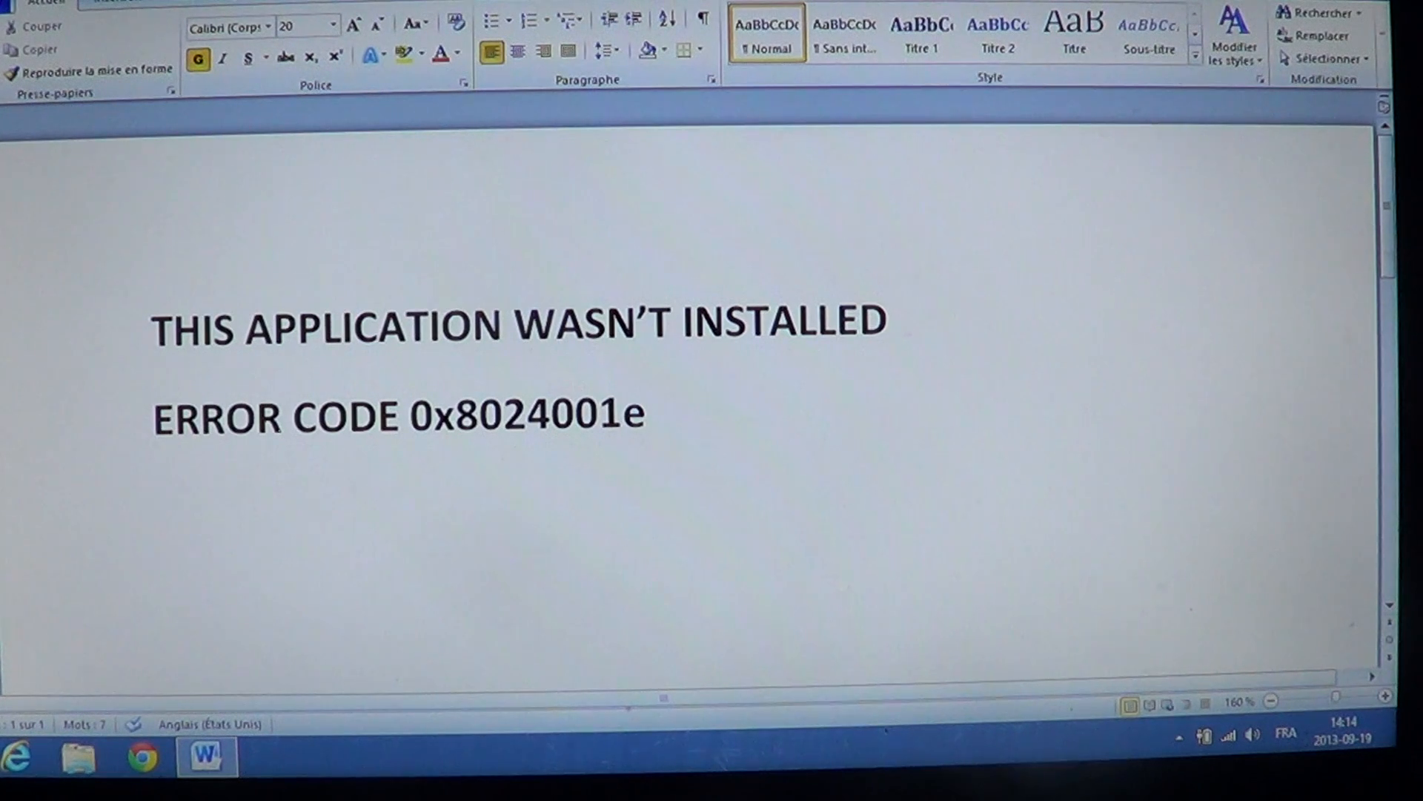
click(157, 505)
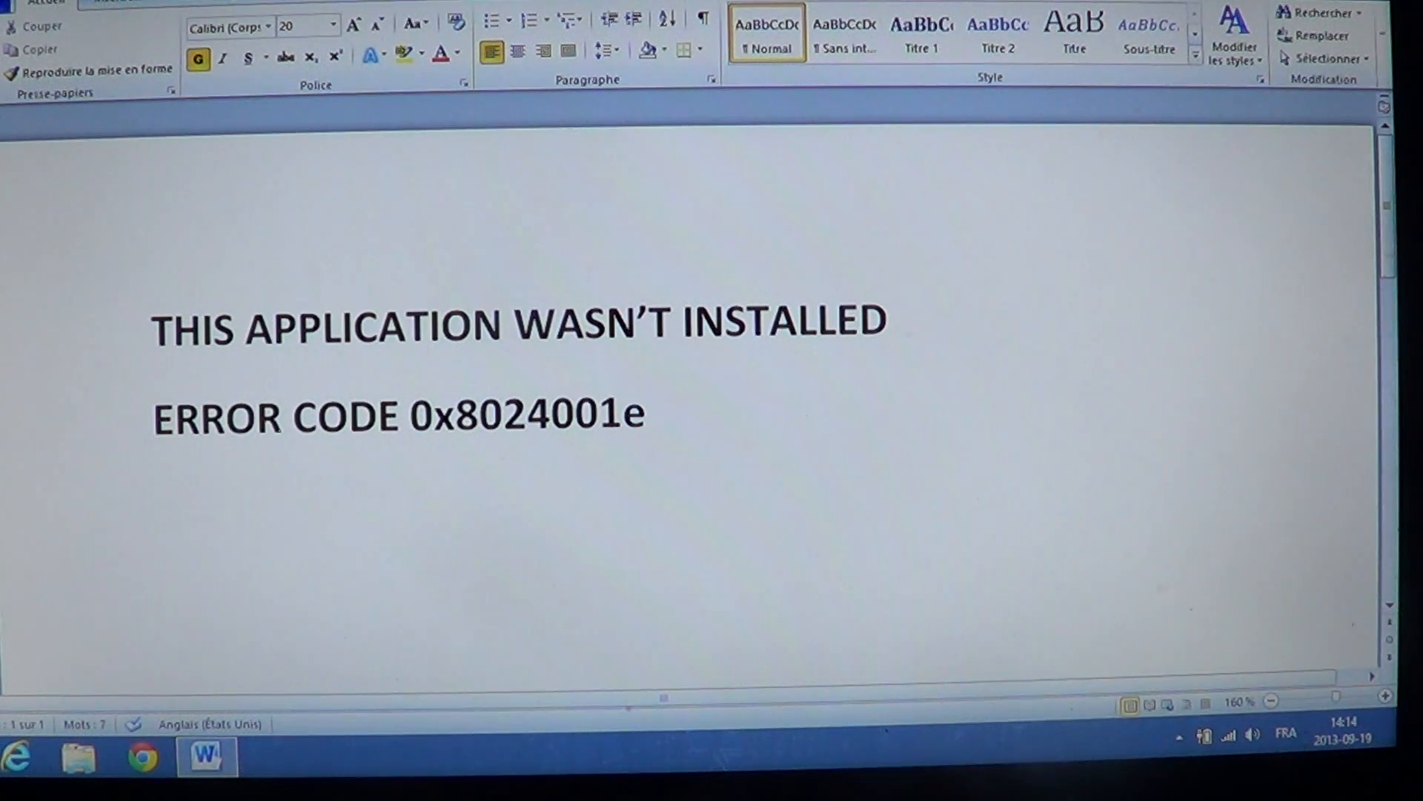
click(158, 507)
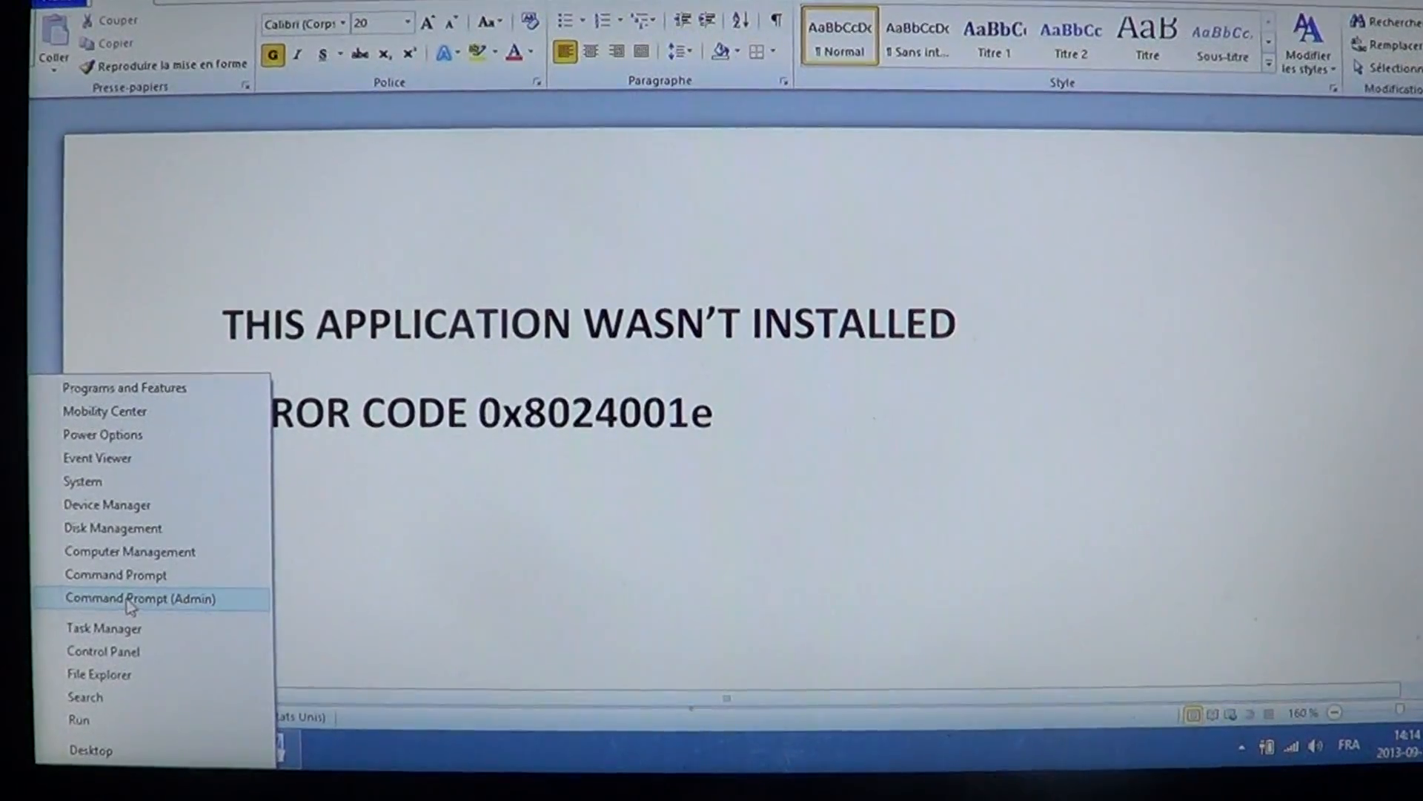
click(140, 598)
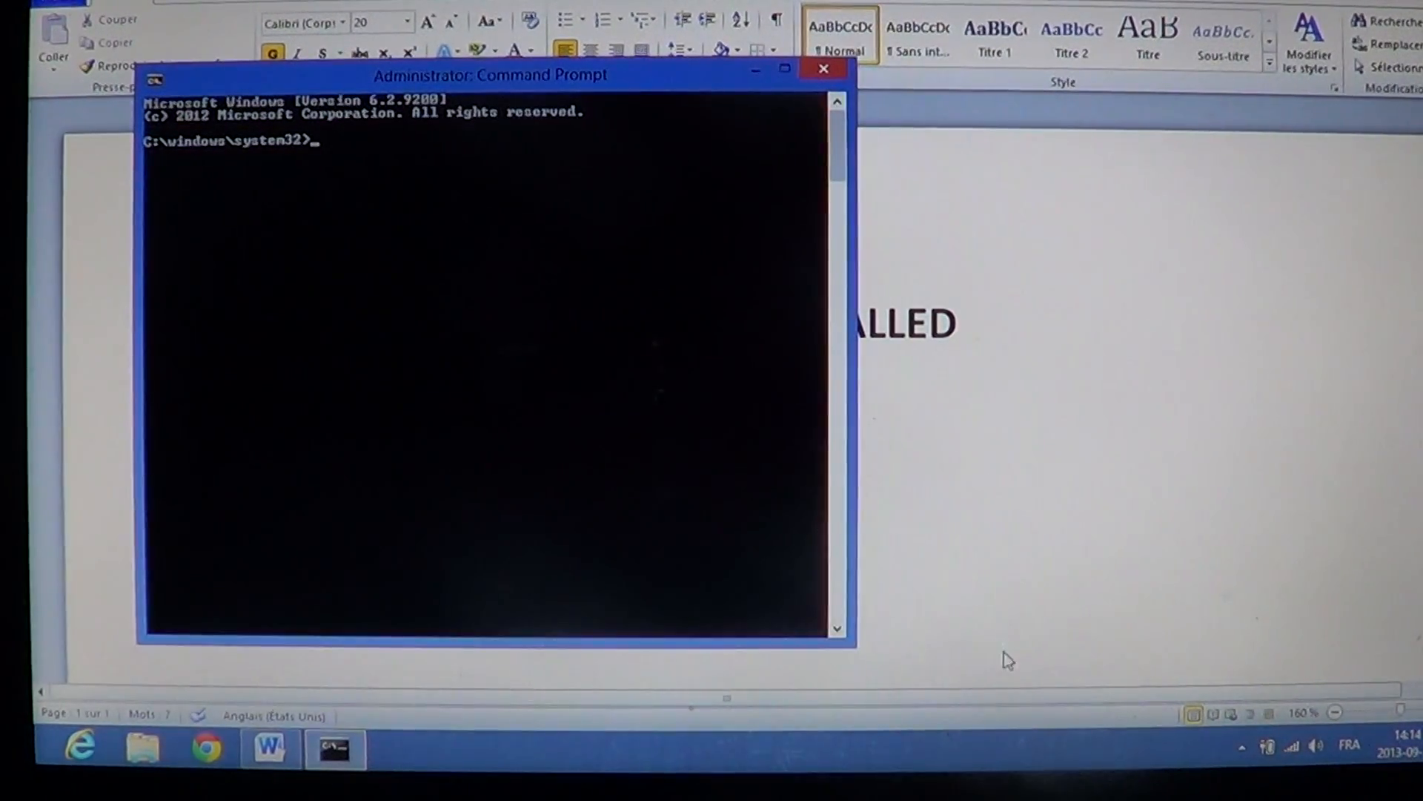
mouse_move(685, 500)
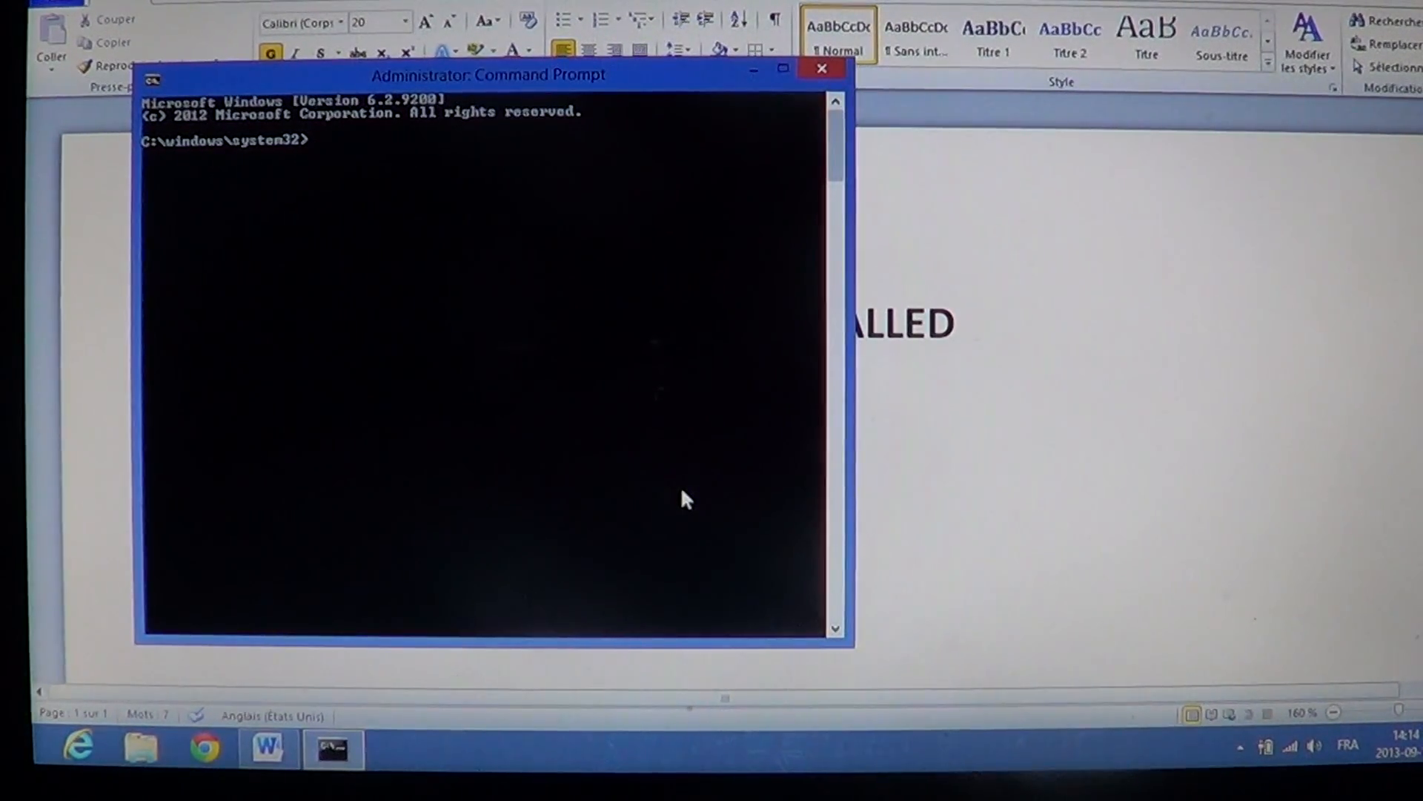
Step: Run 'net stop wuauserv'; the Windows Update service reports it is not started
text(net)
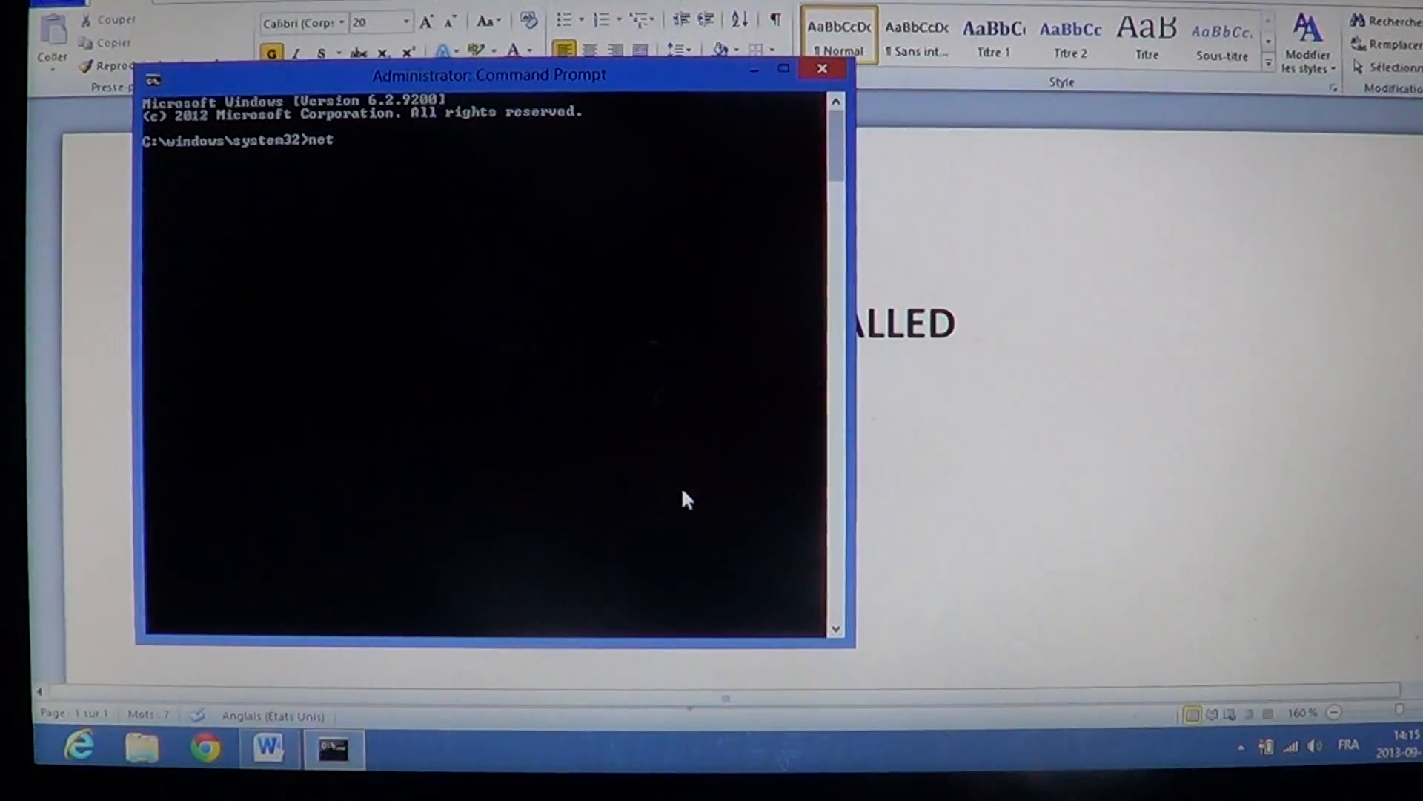
text(stop)
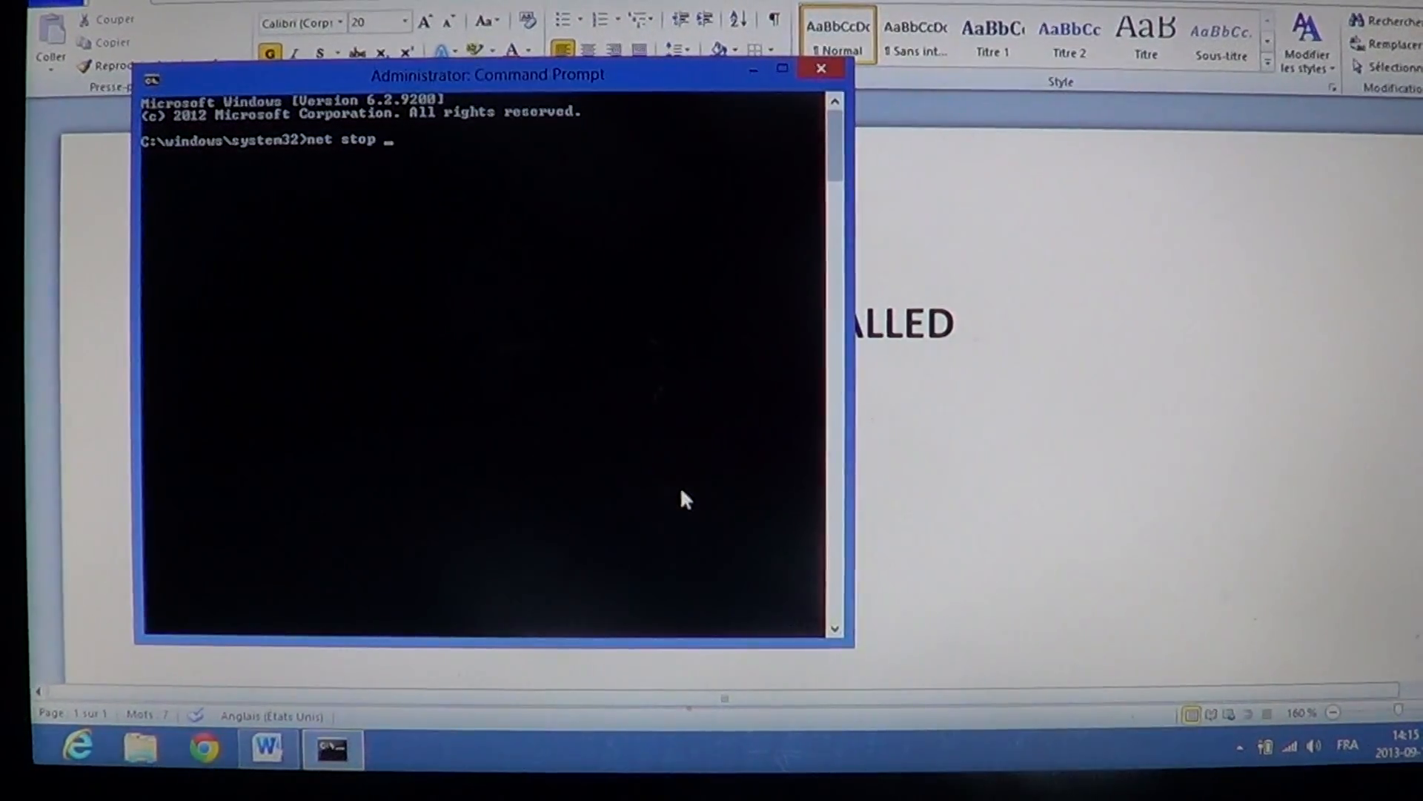
text(w)
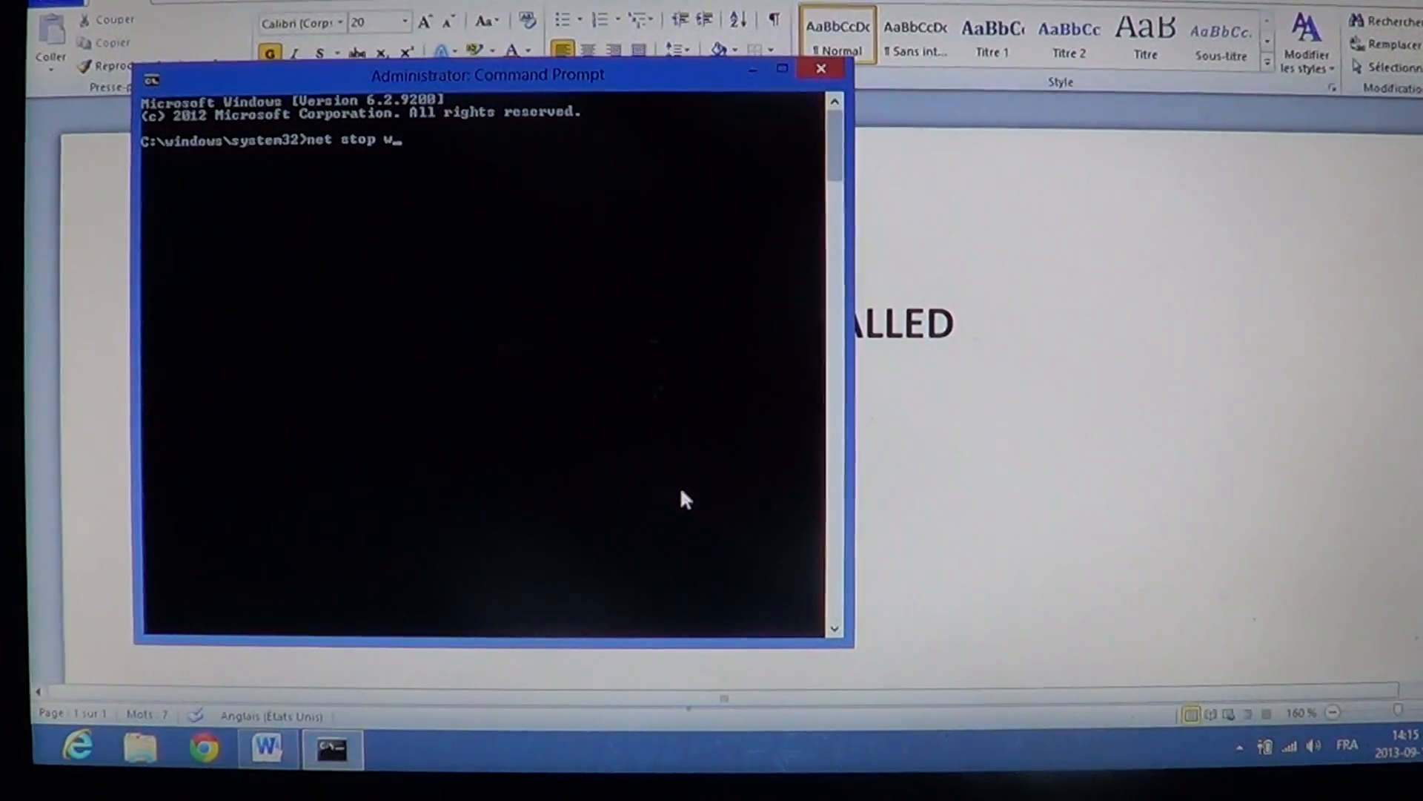
text(ua)
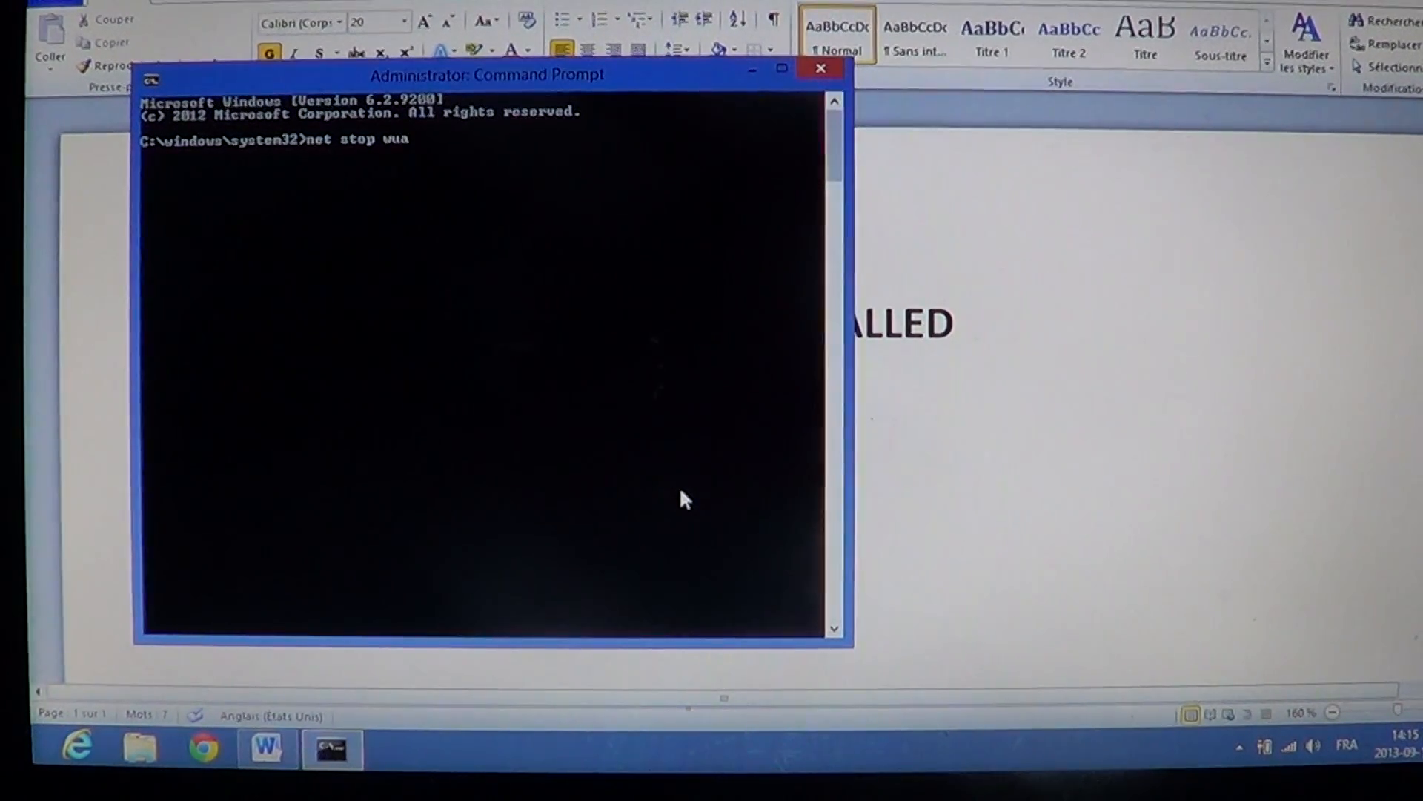
text(us)
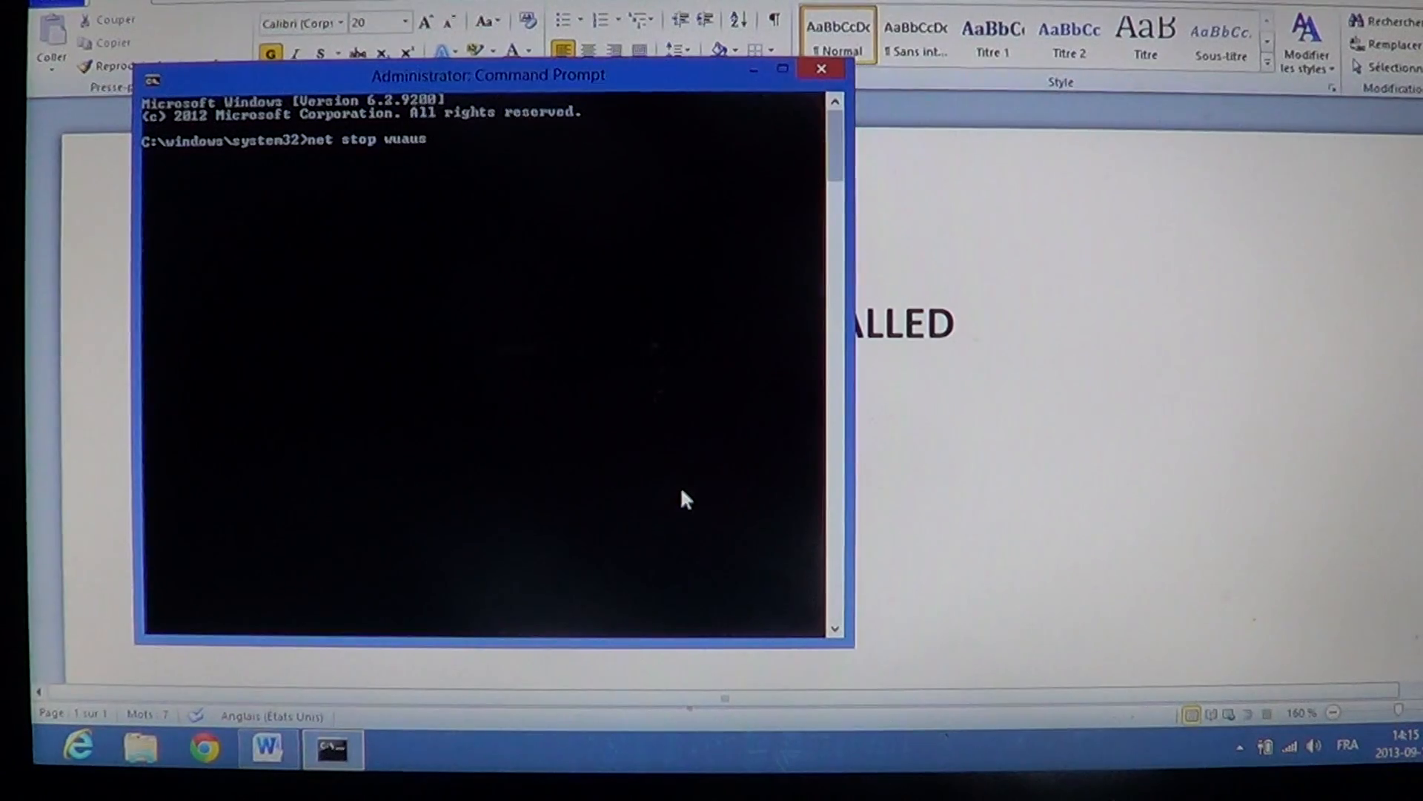
text(erv)
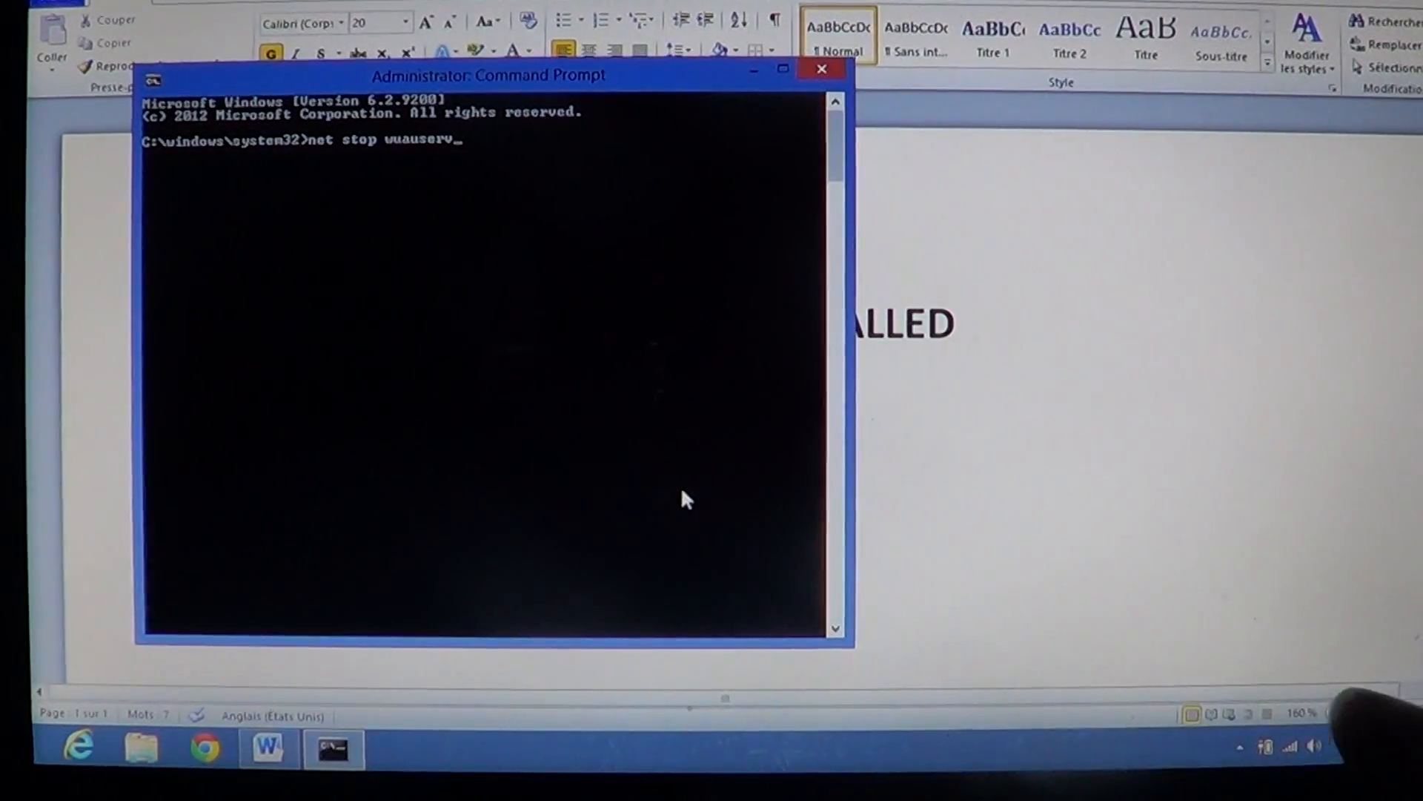
key(Return)
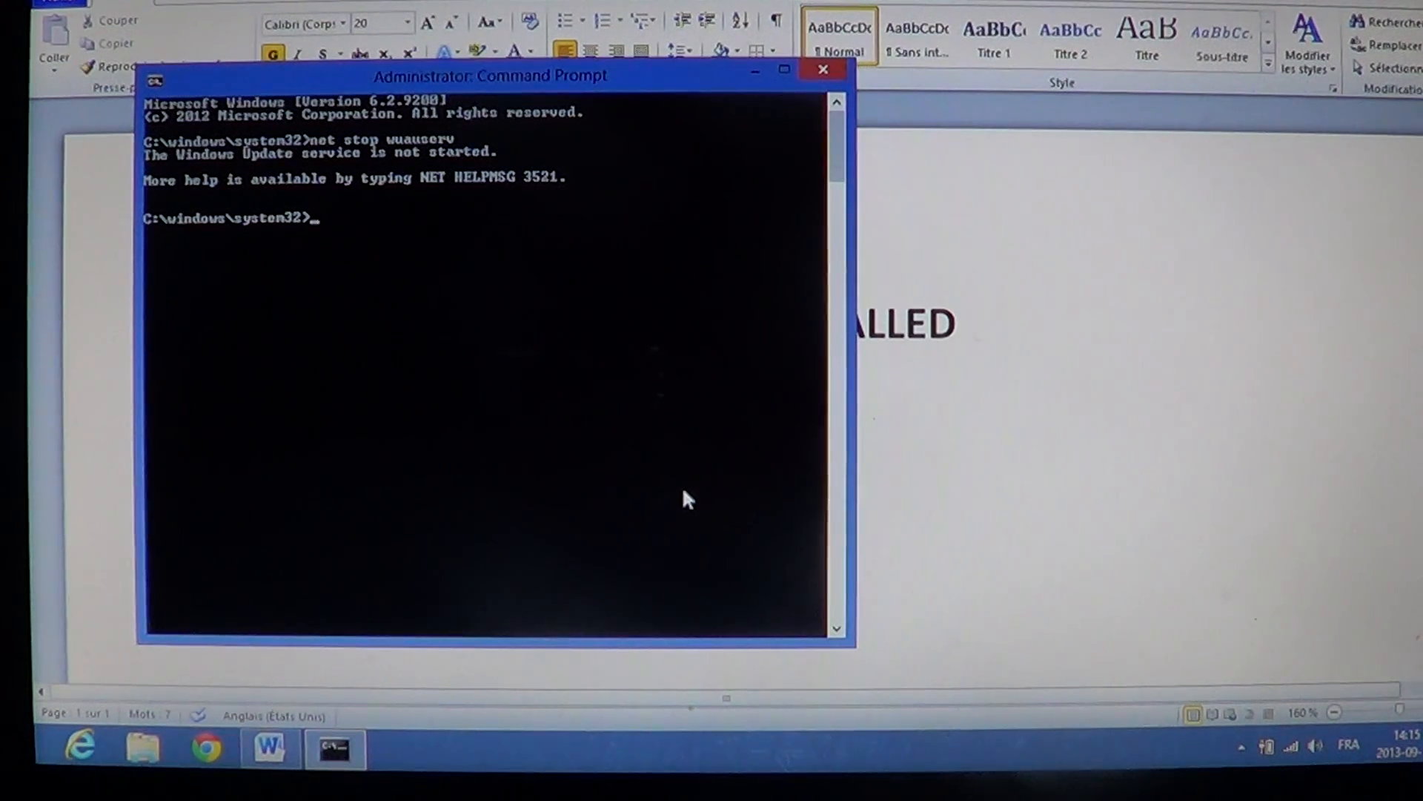
Step: Run 'cd..' to move from system32 up into C:\Windows
text(c)
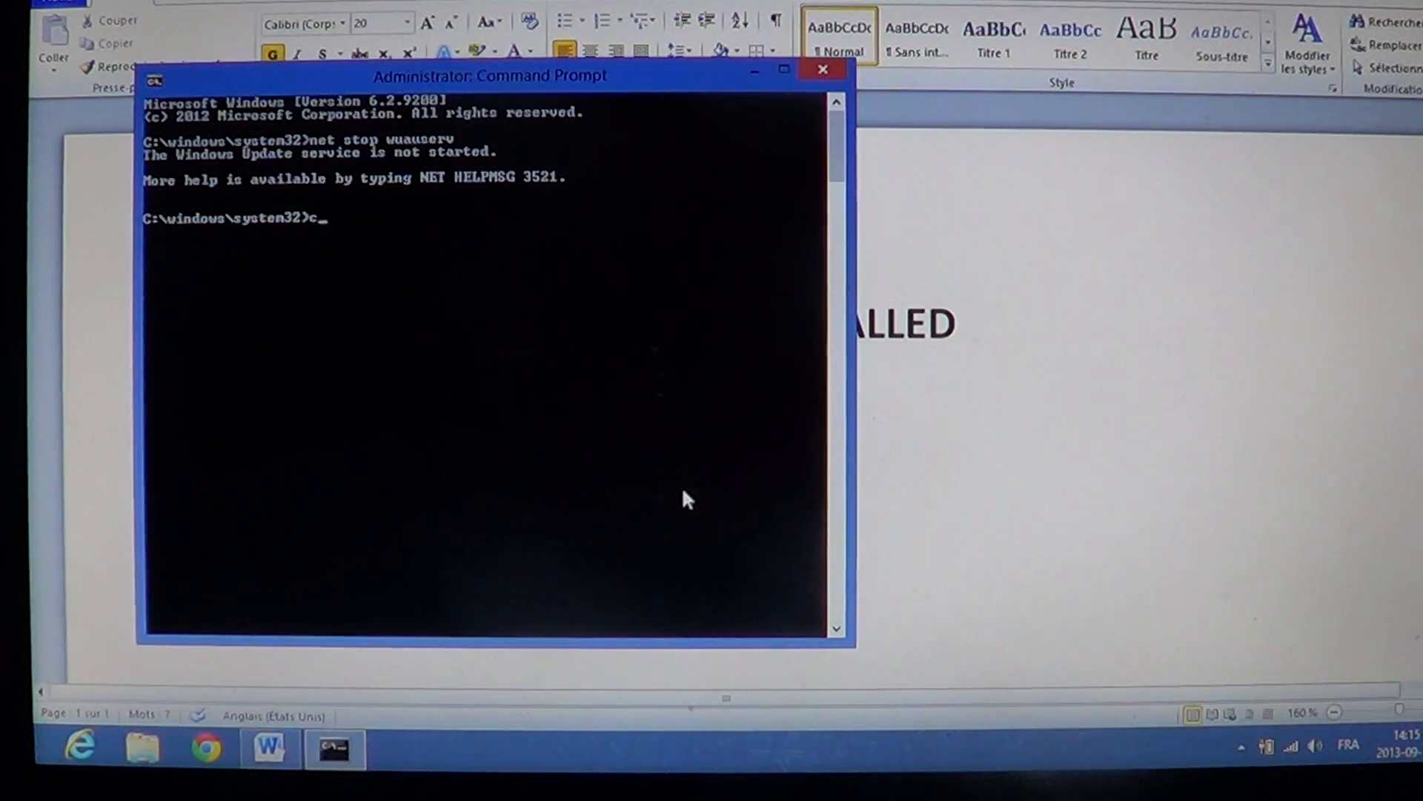
text(d.)
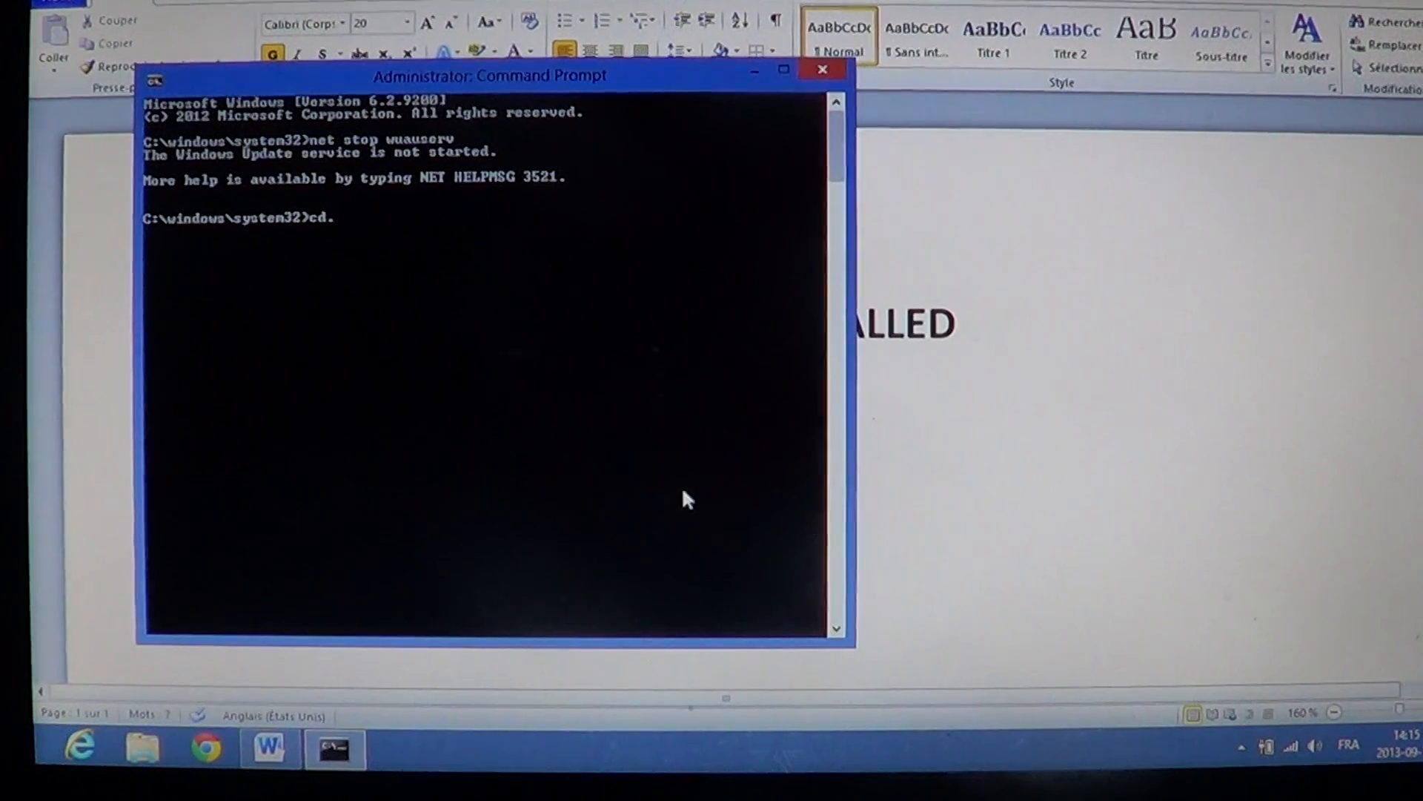
text(.)
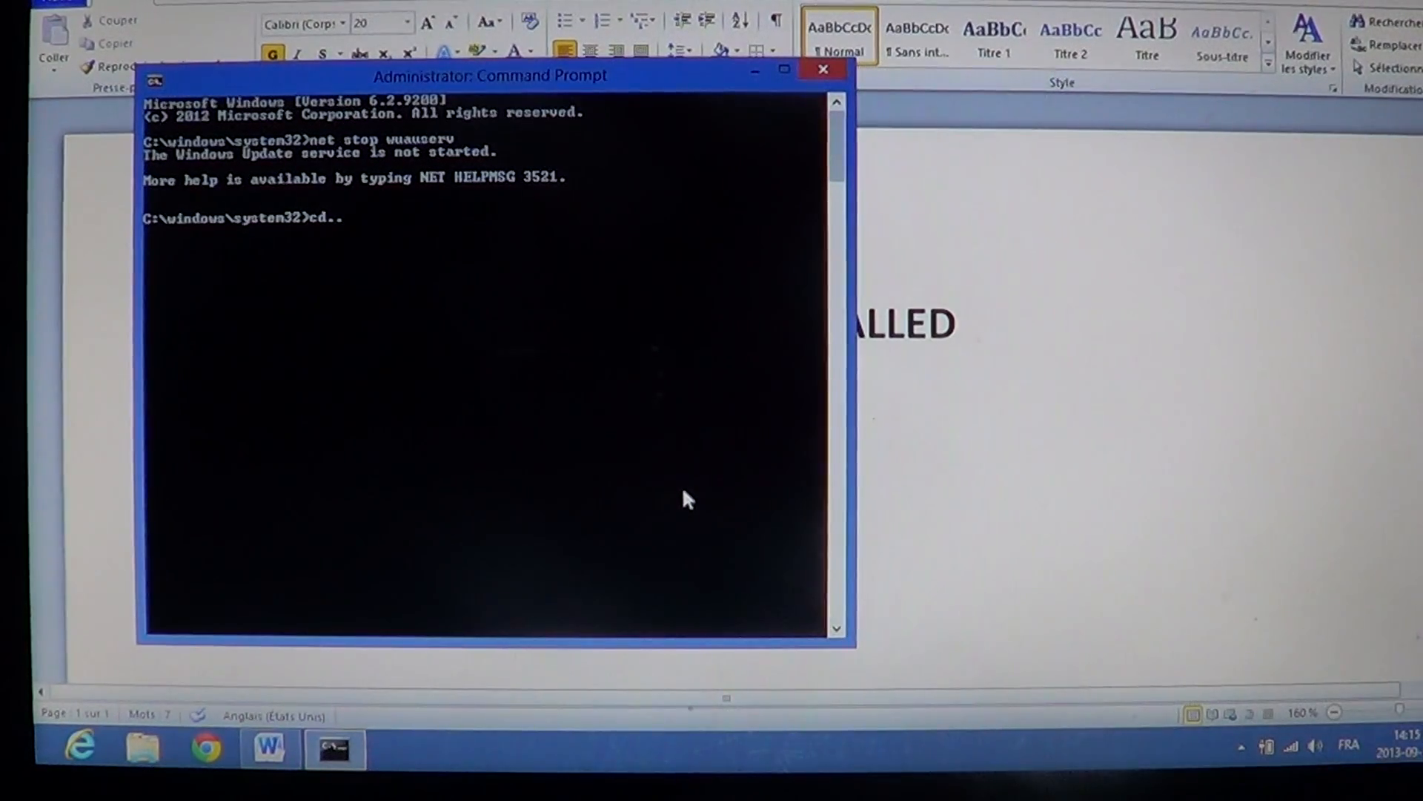
key(Return)
text(r)
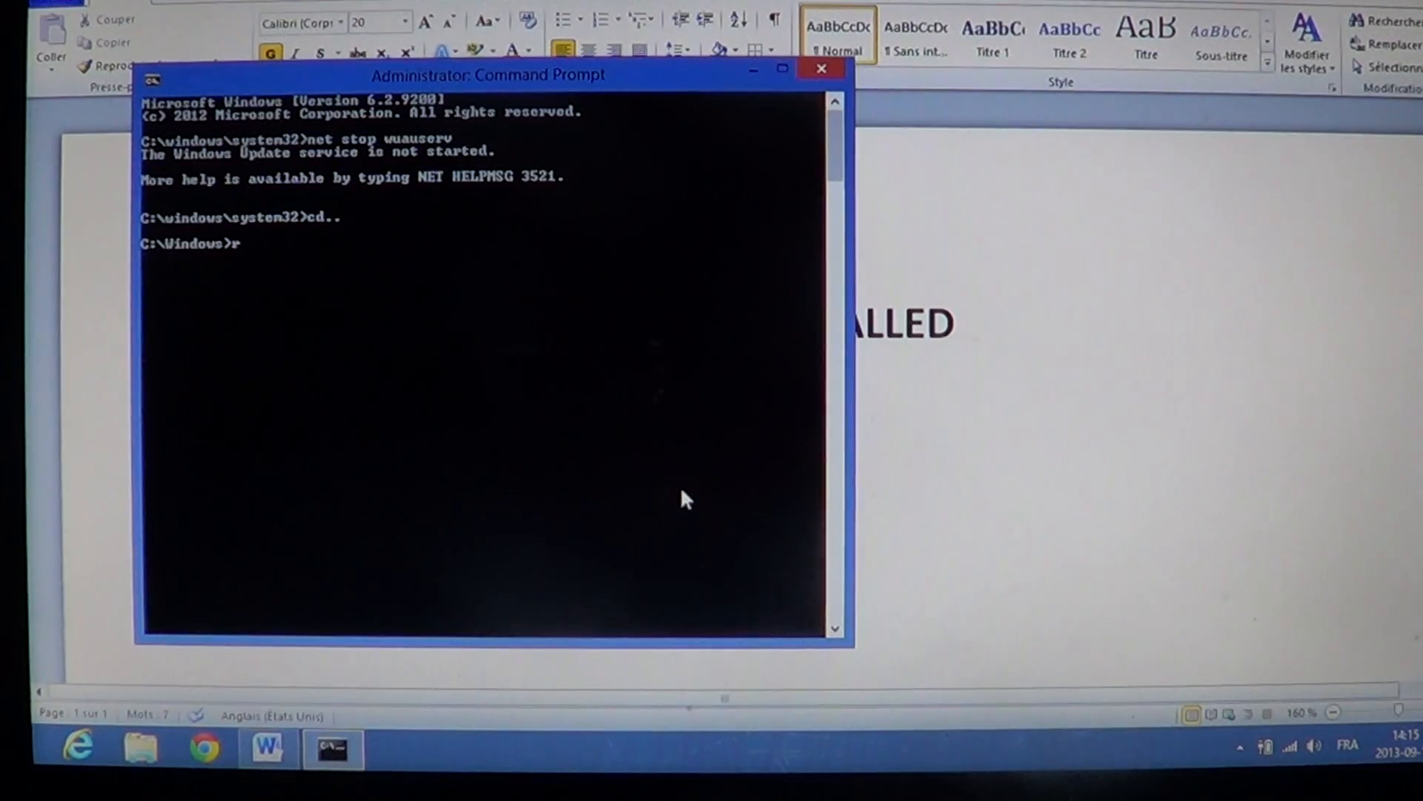
Step: Run 'rename SoftwareDistribution SoftwareDistribution.bck' to back up the update cache folder
text(ename)
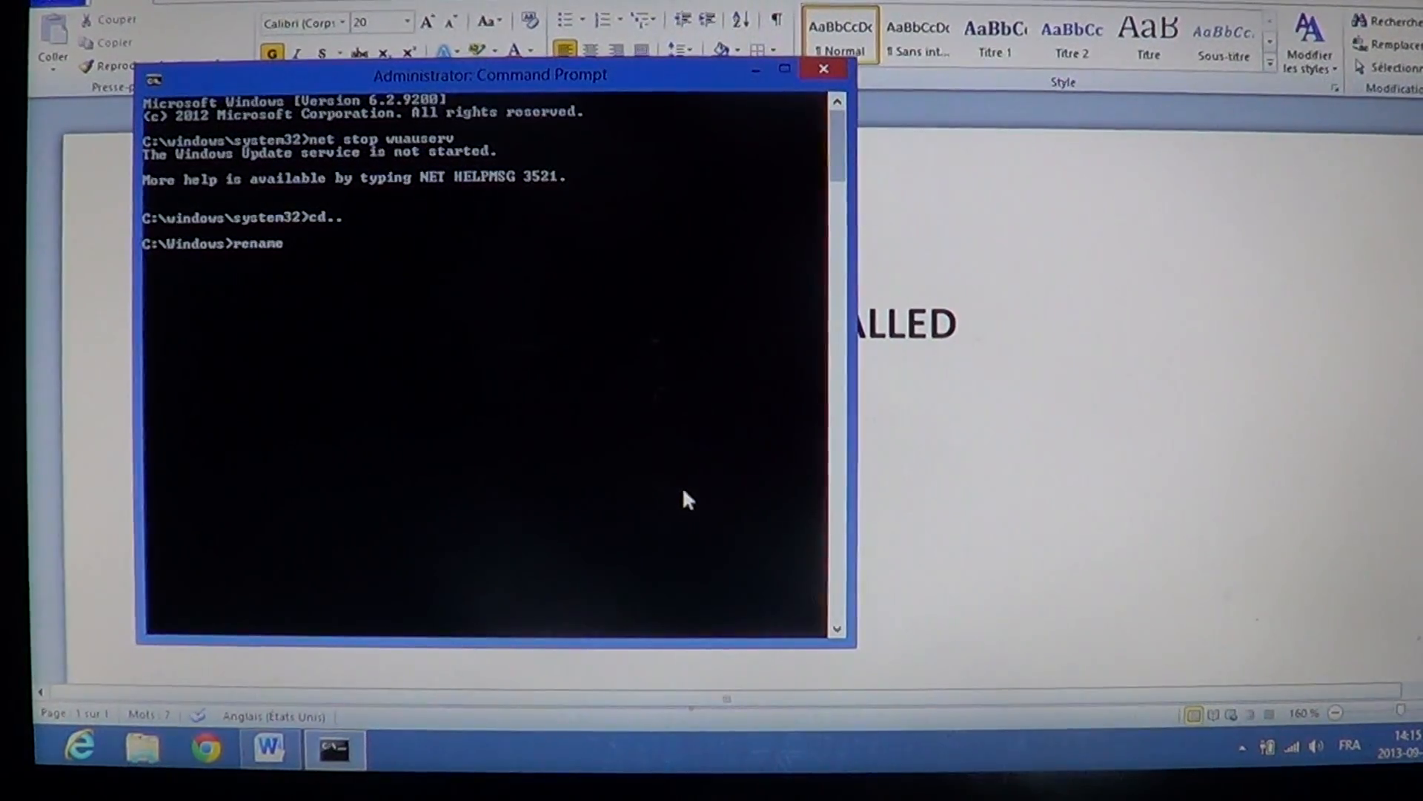
text(Software)
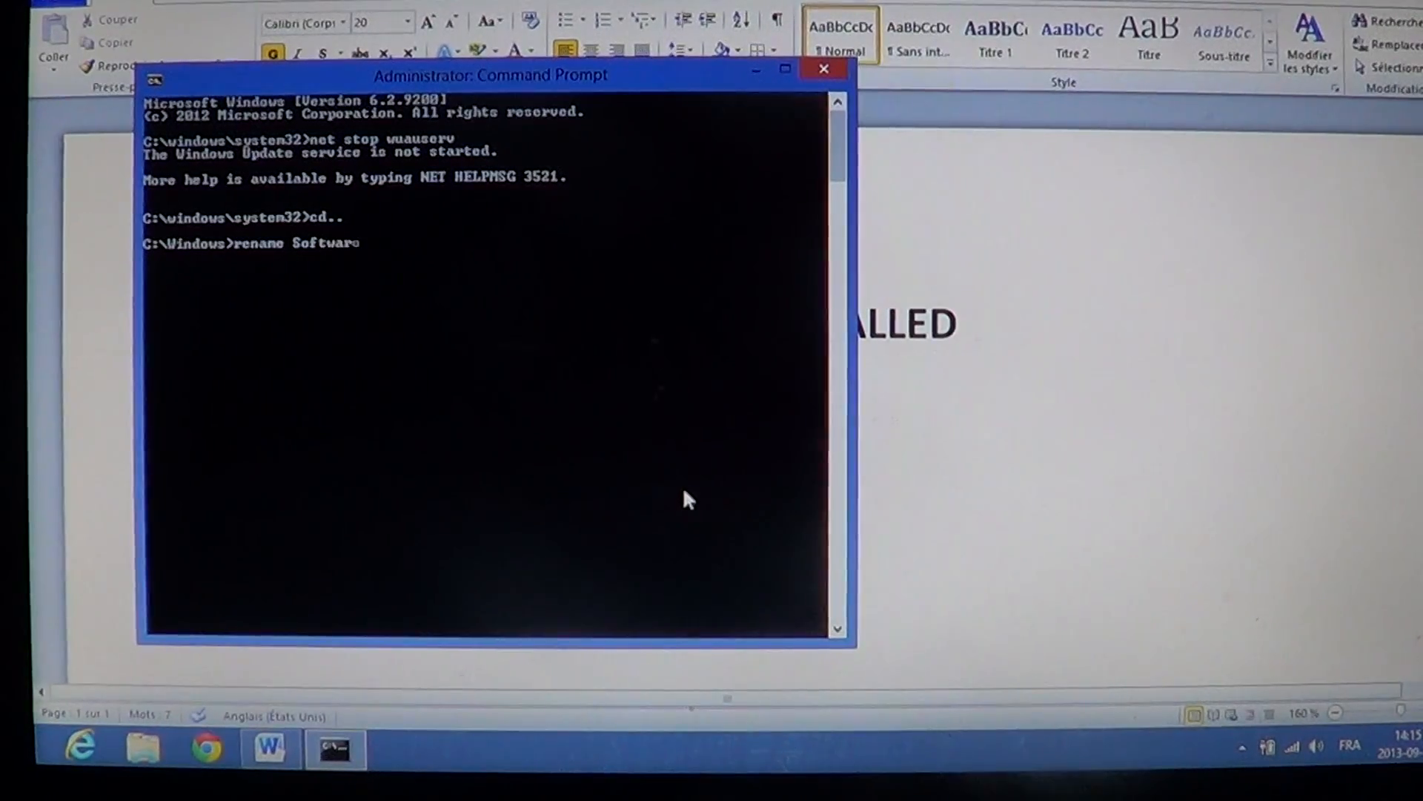
text(Dis)
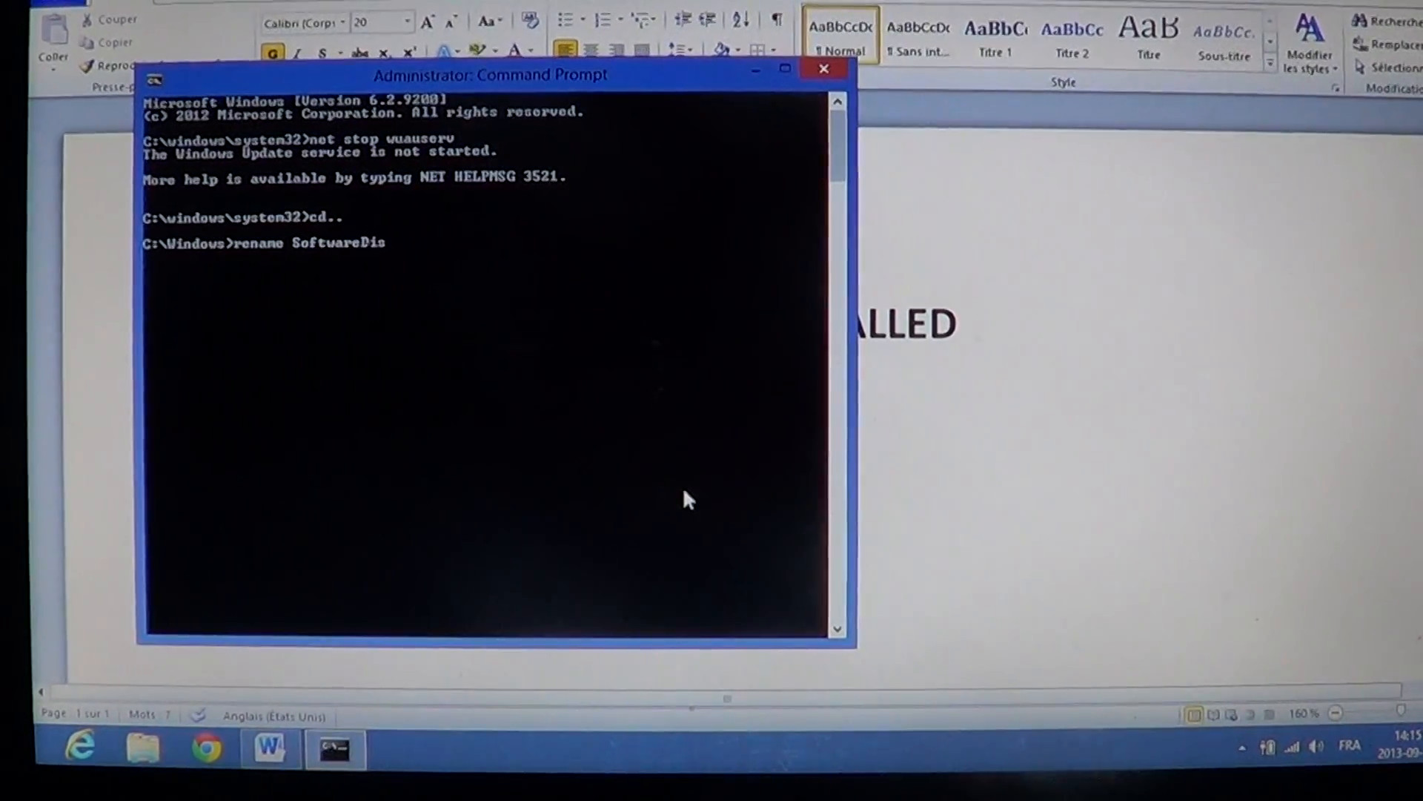
text(tributio)
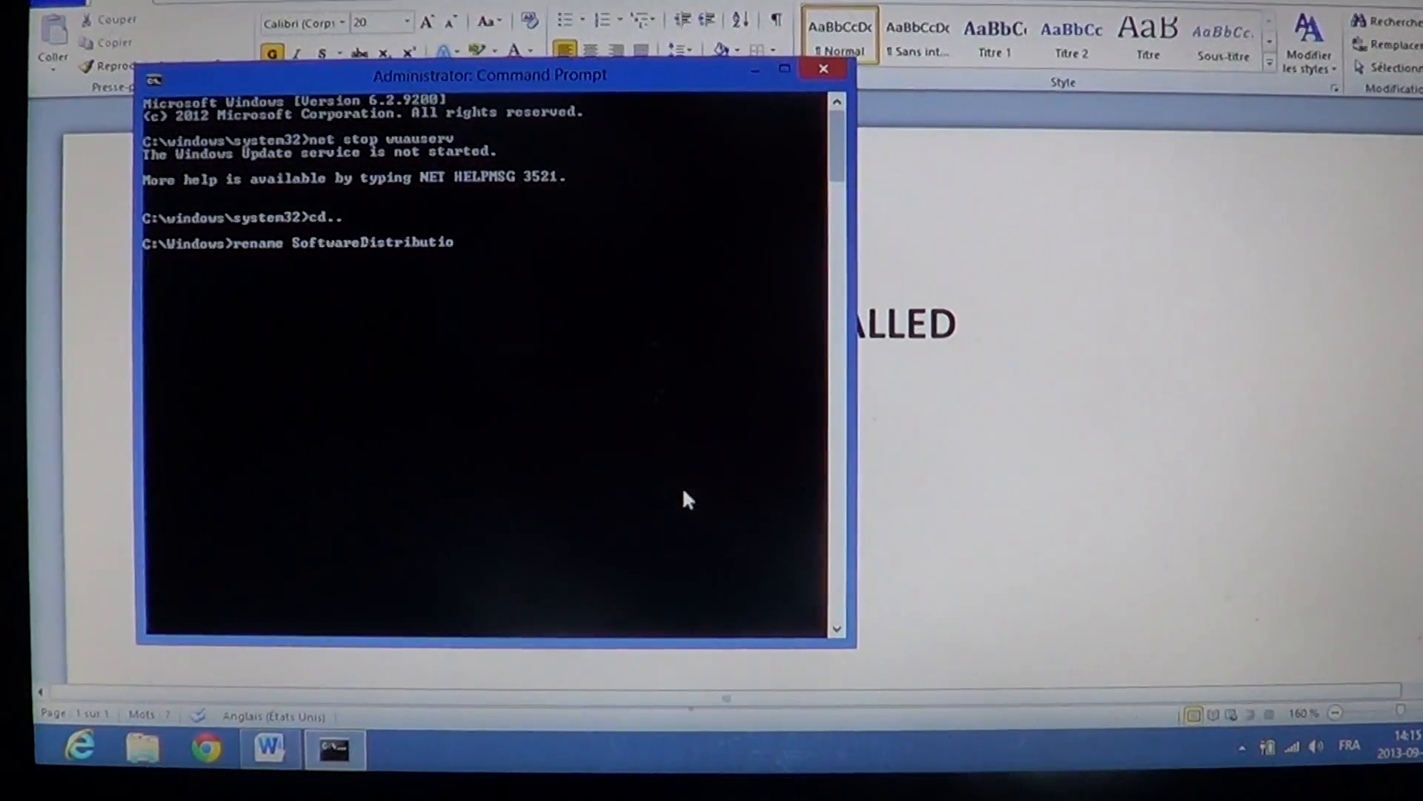
text(n)
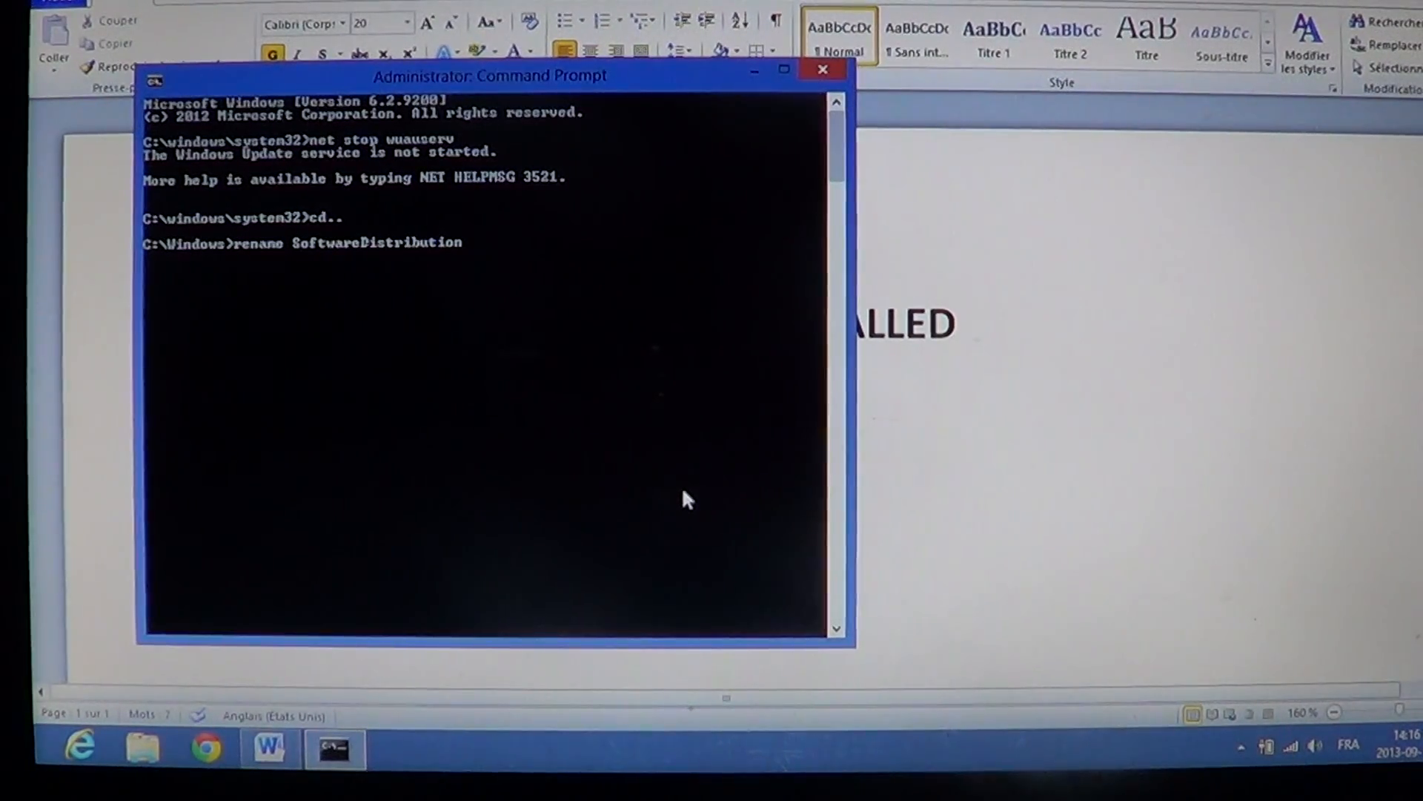
text(So)
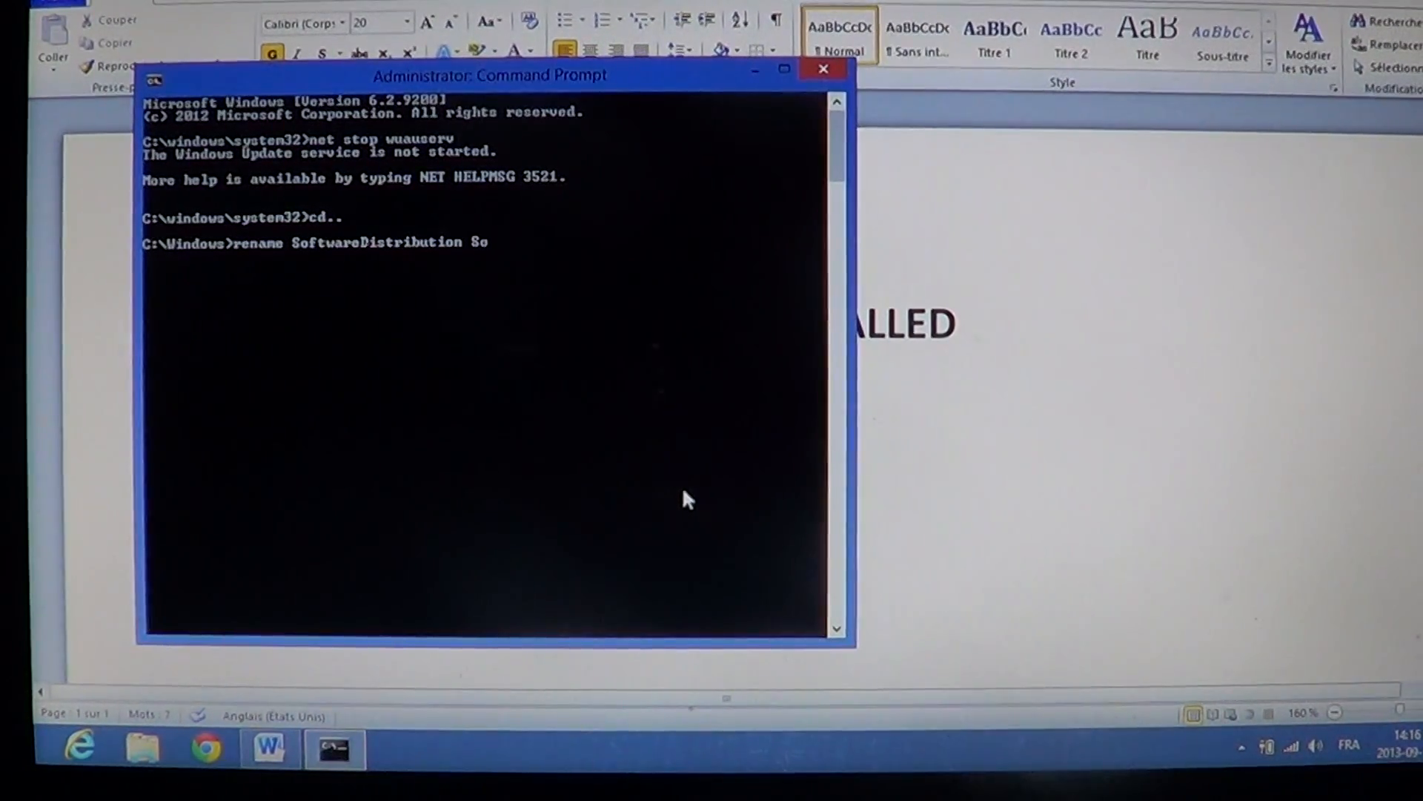
text(ftwareDistribution)
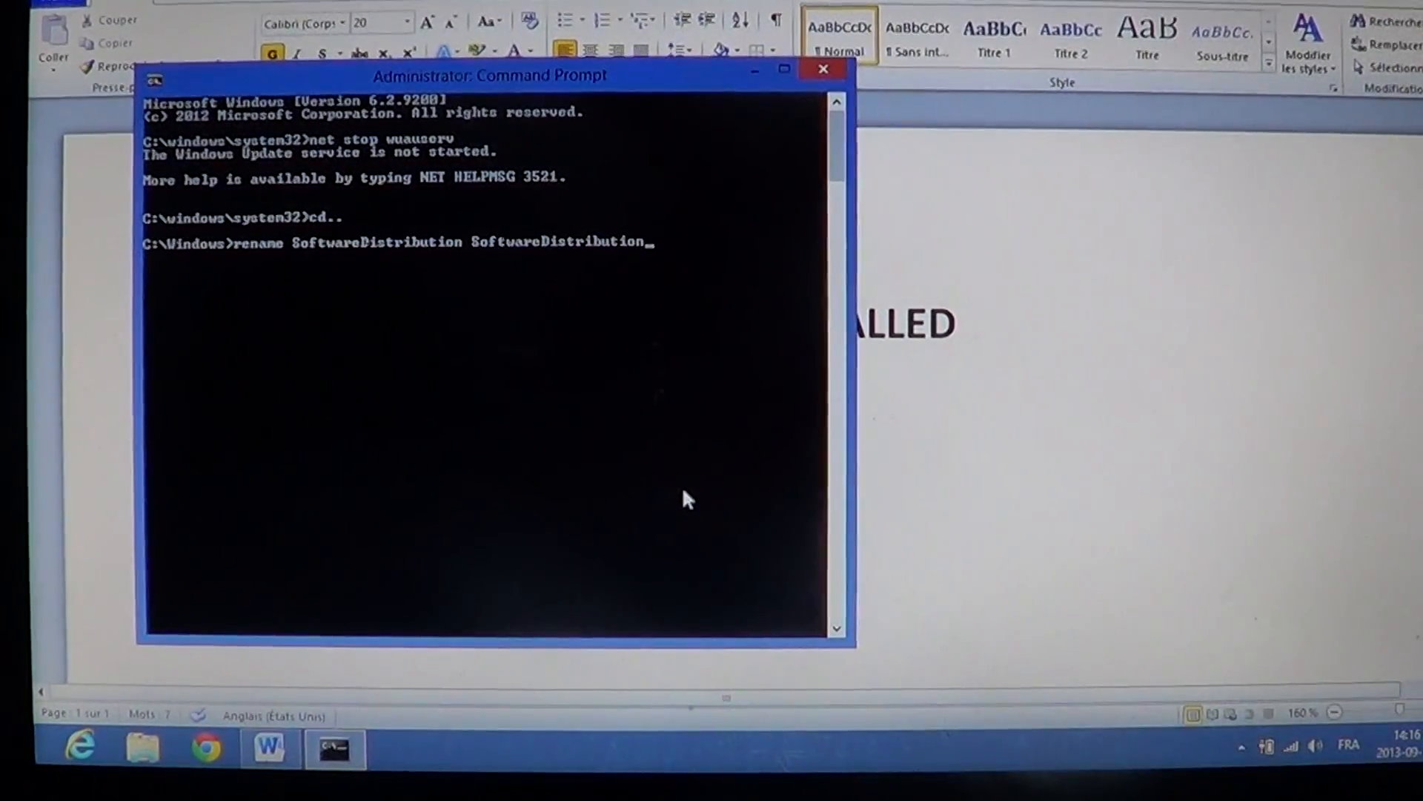
text(.)
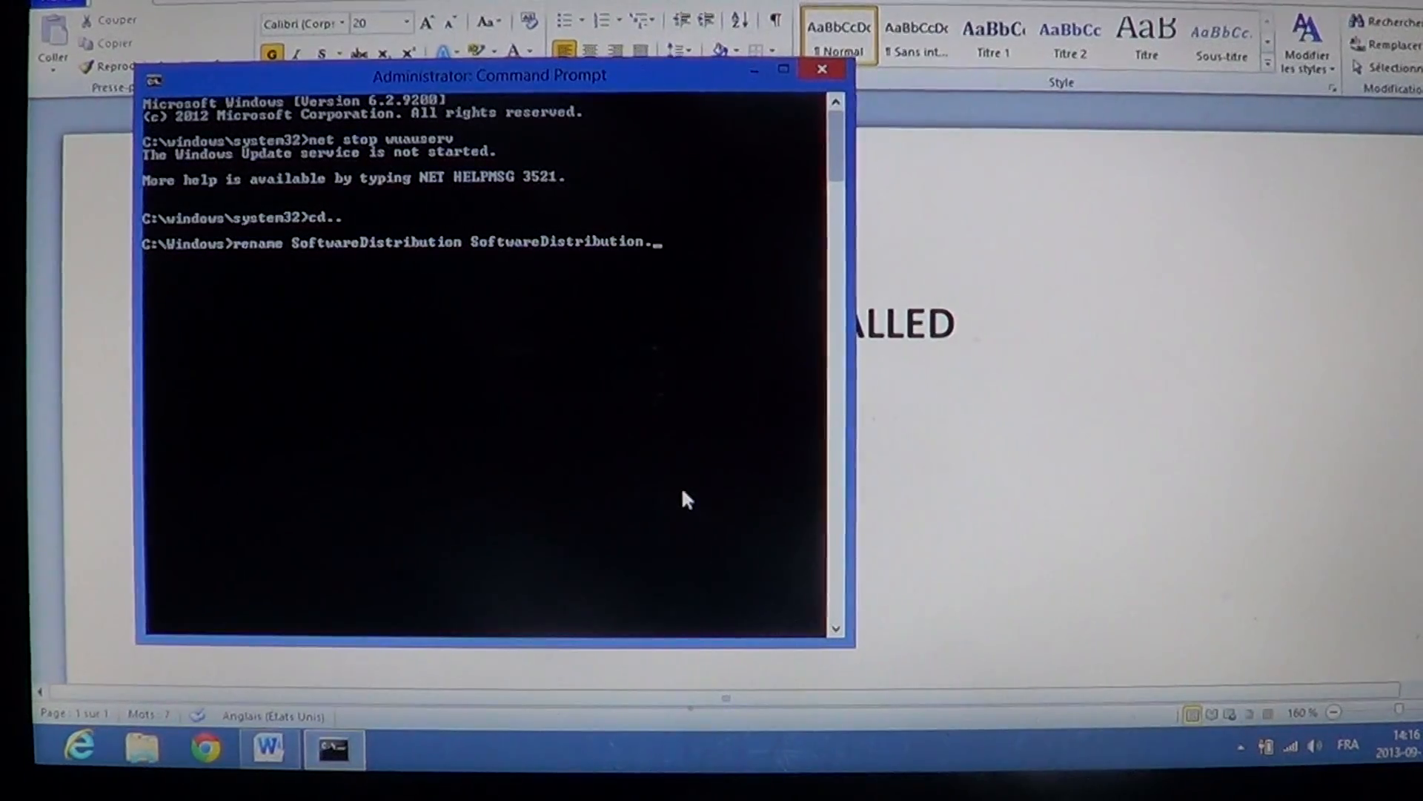
text(bck)
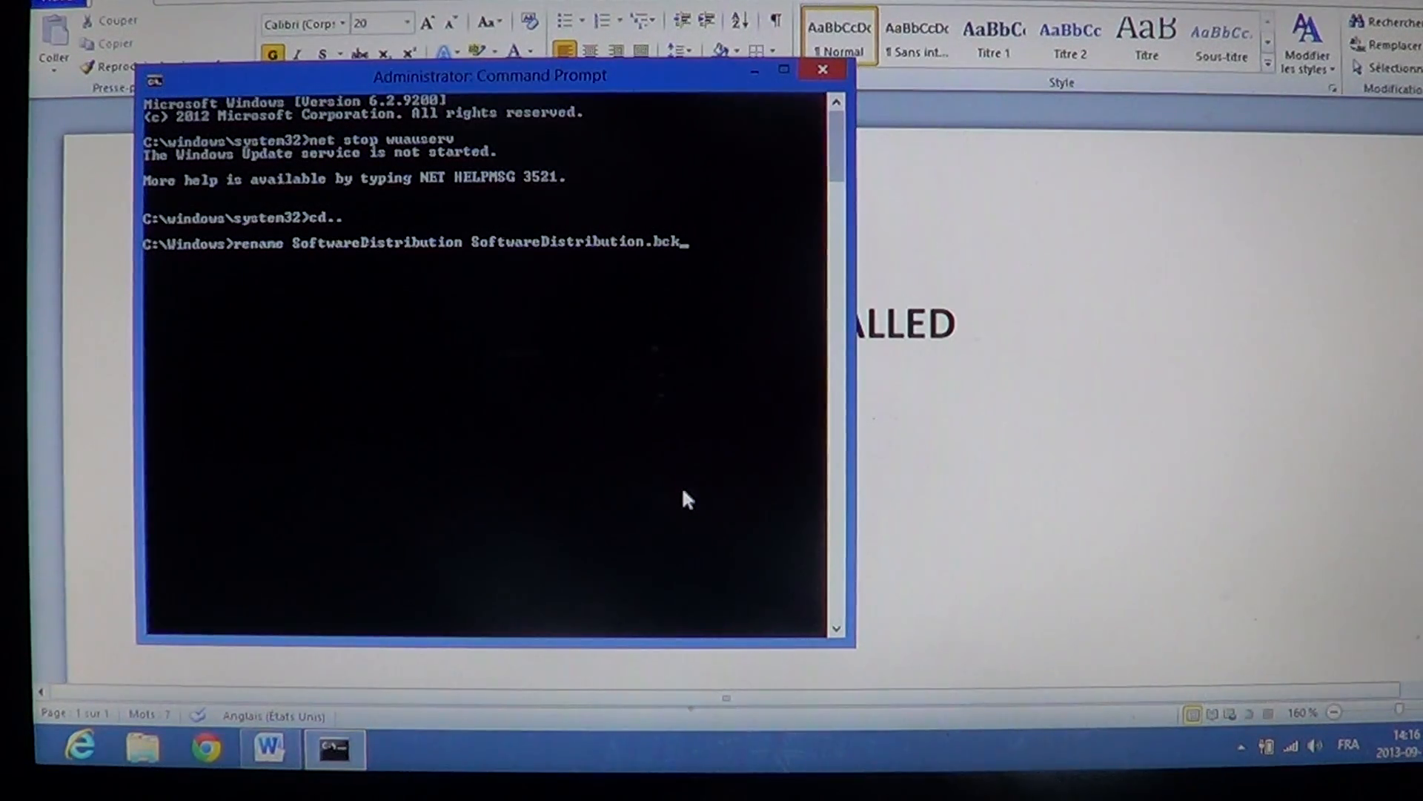
key(Return)
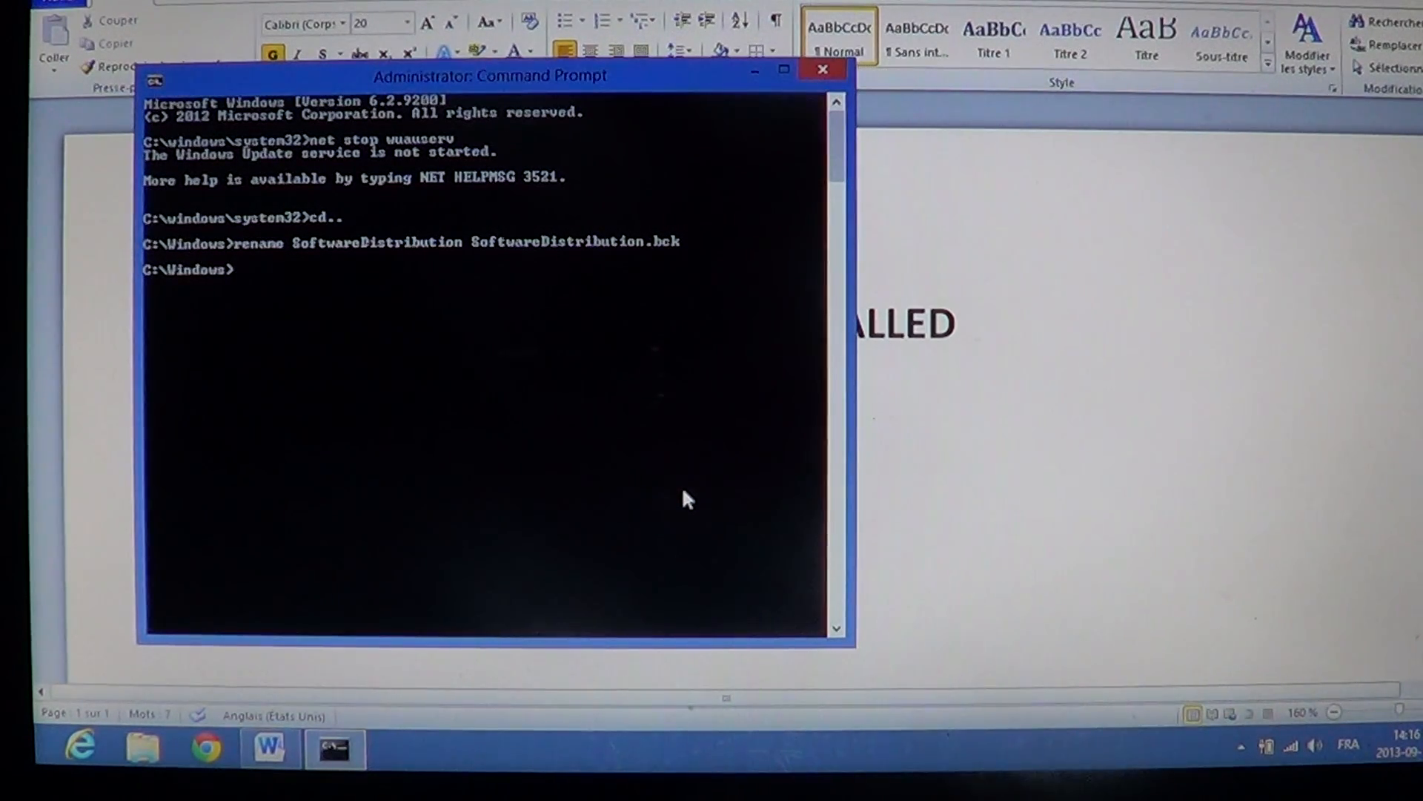
Step: Enter 'net start wuauserv' to restart the Windows Update service
text(n)
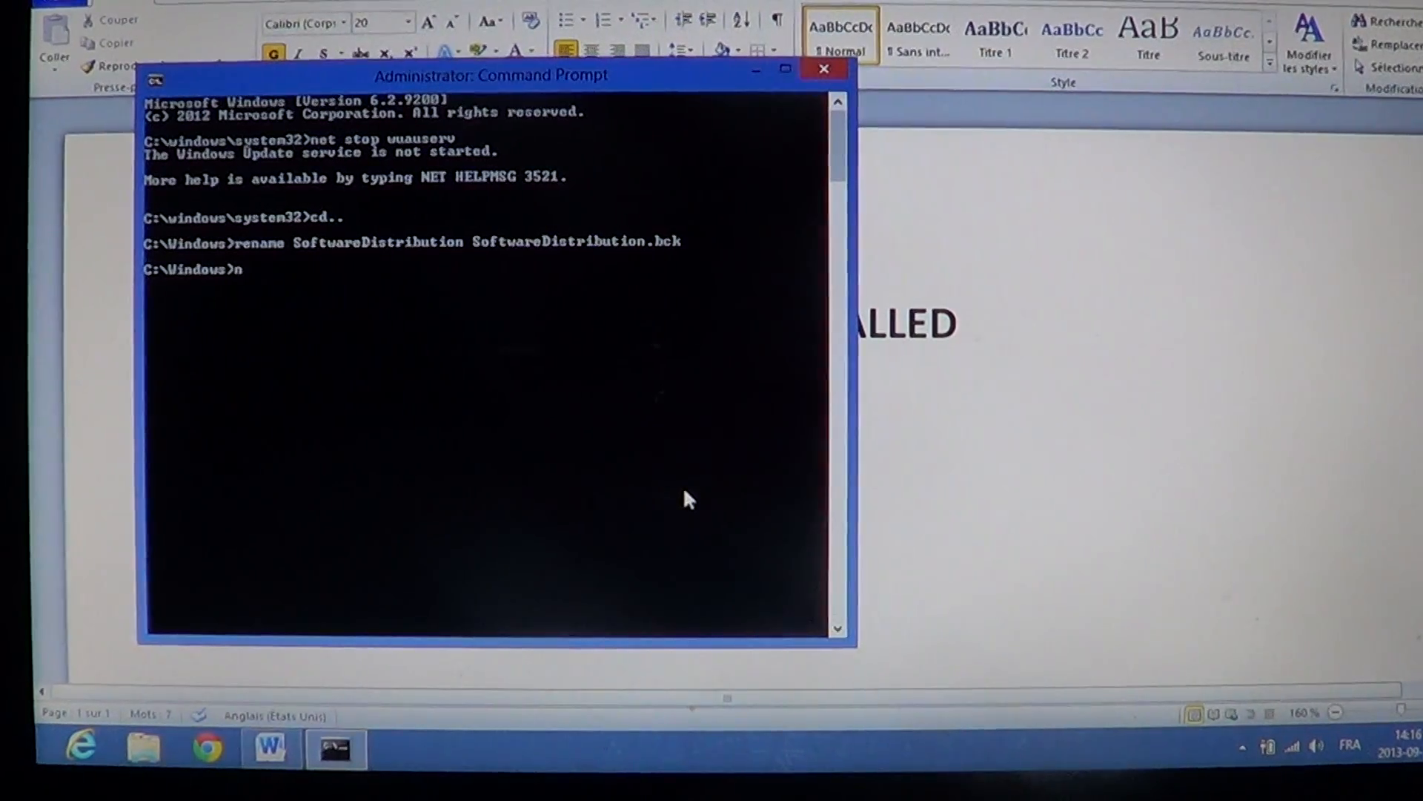
text(et)
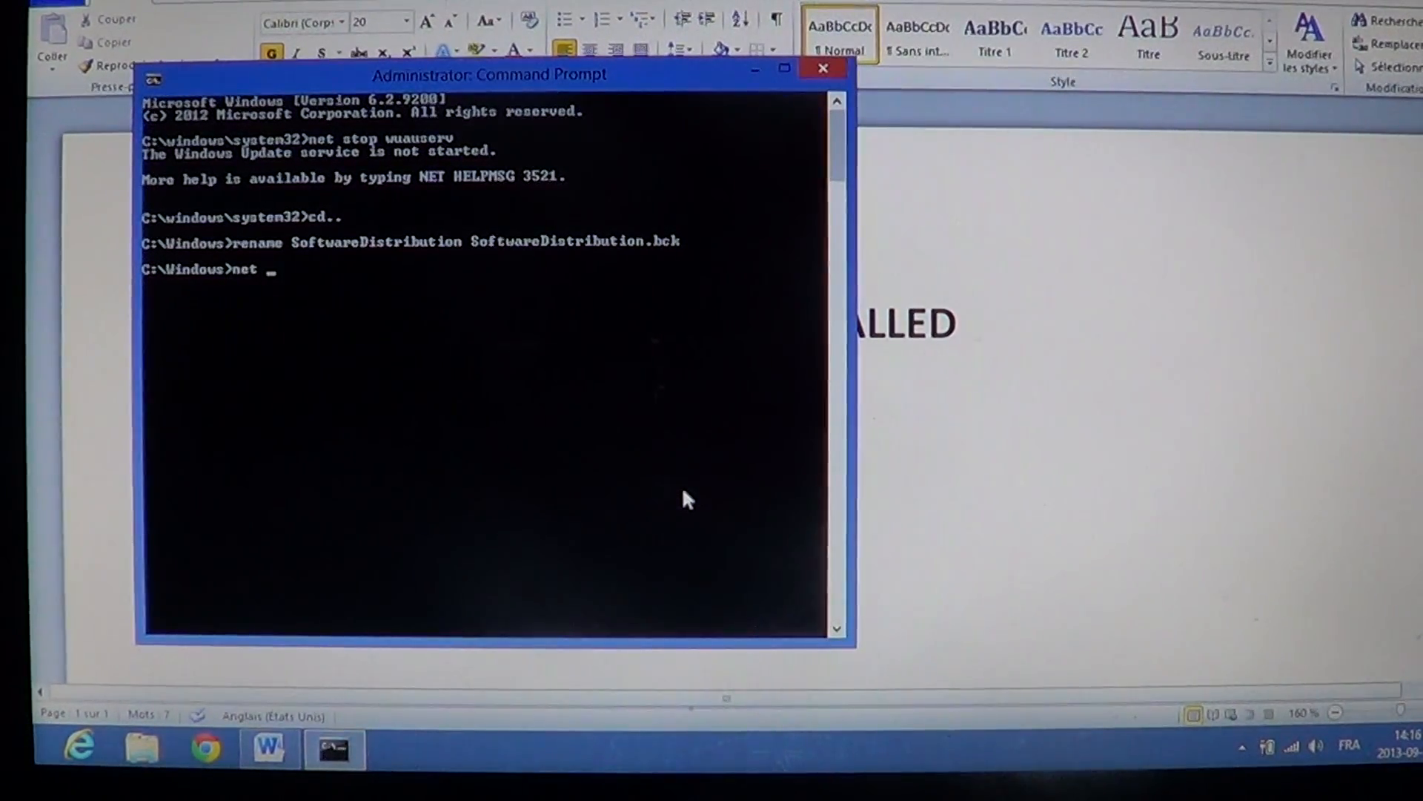
text(start)
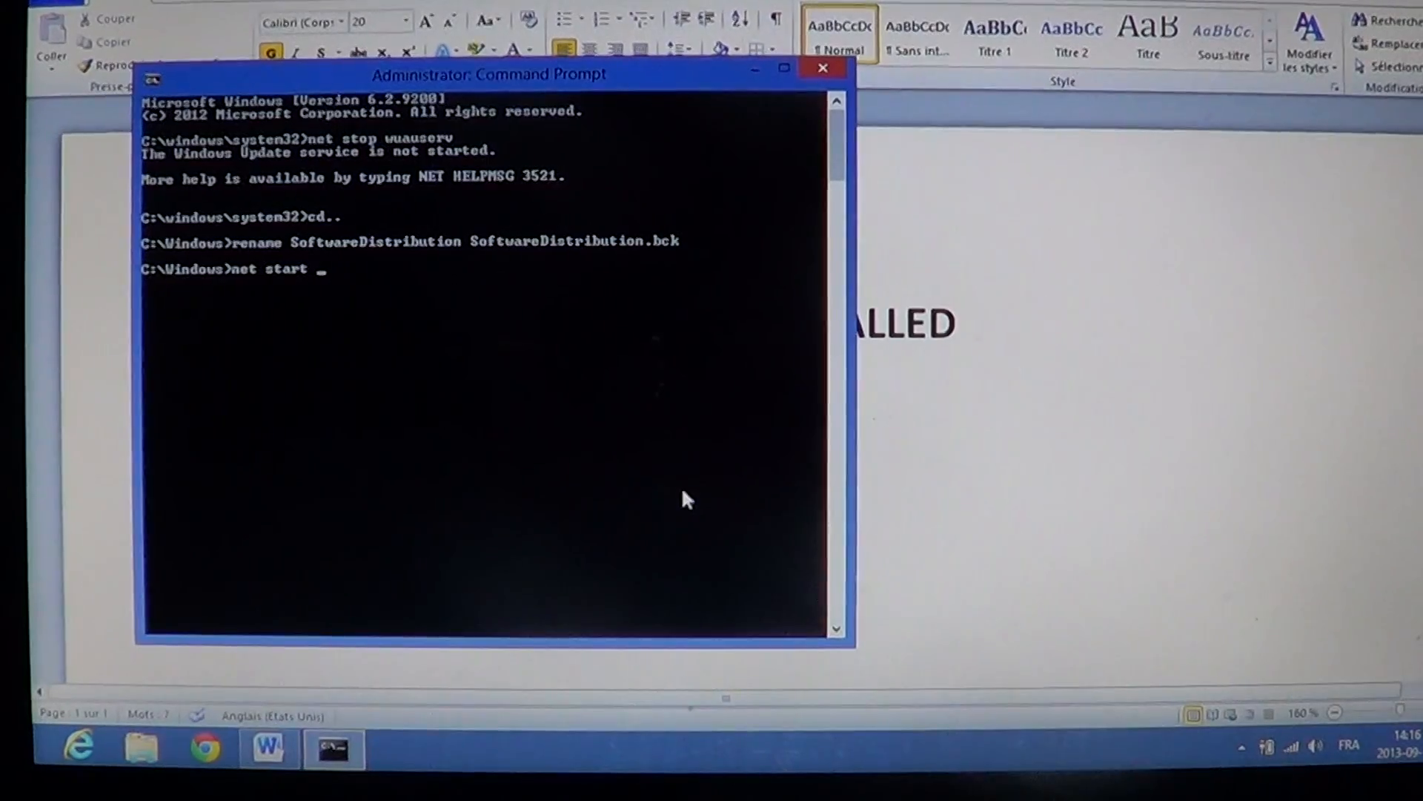
text(w)
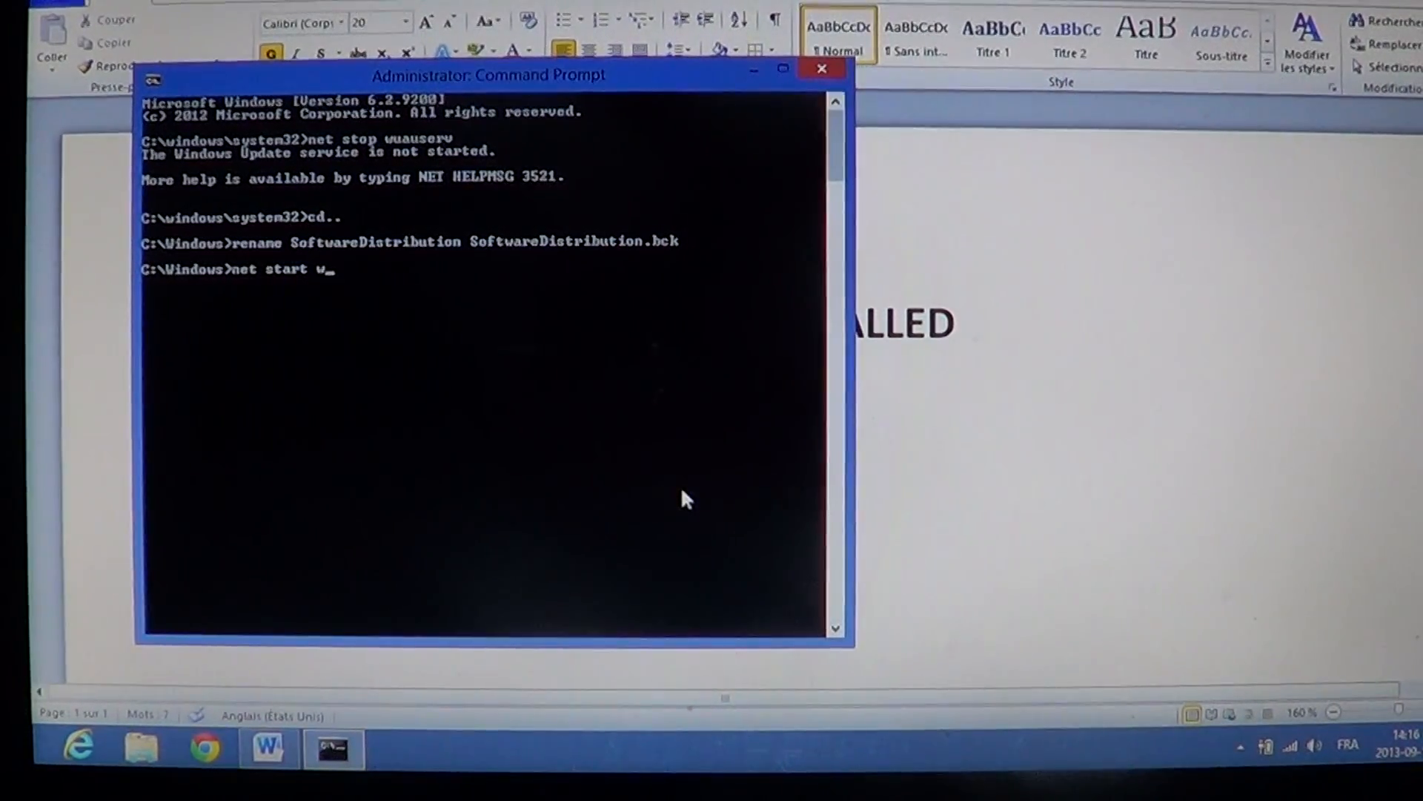
text(uauserv)
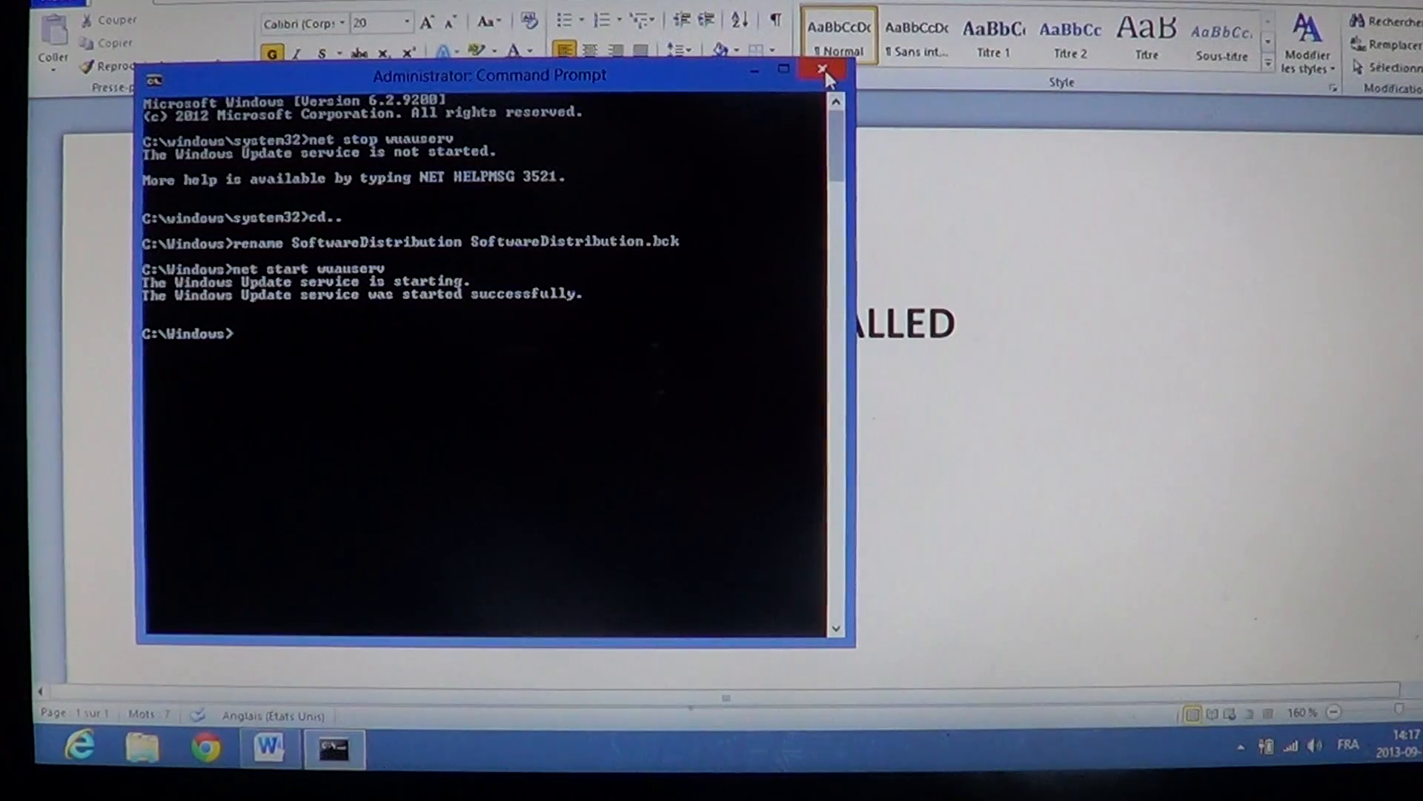
Step: Close Command Prompt and Word's Document1 with 'Ne pas enregistrer', returning to the Start screen
click(821, 73)
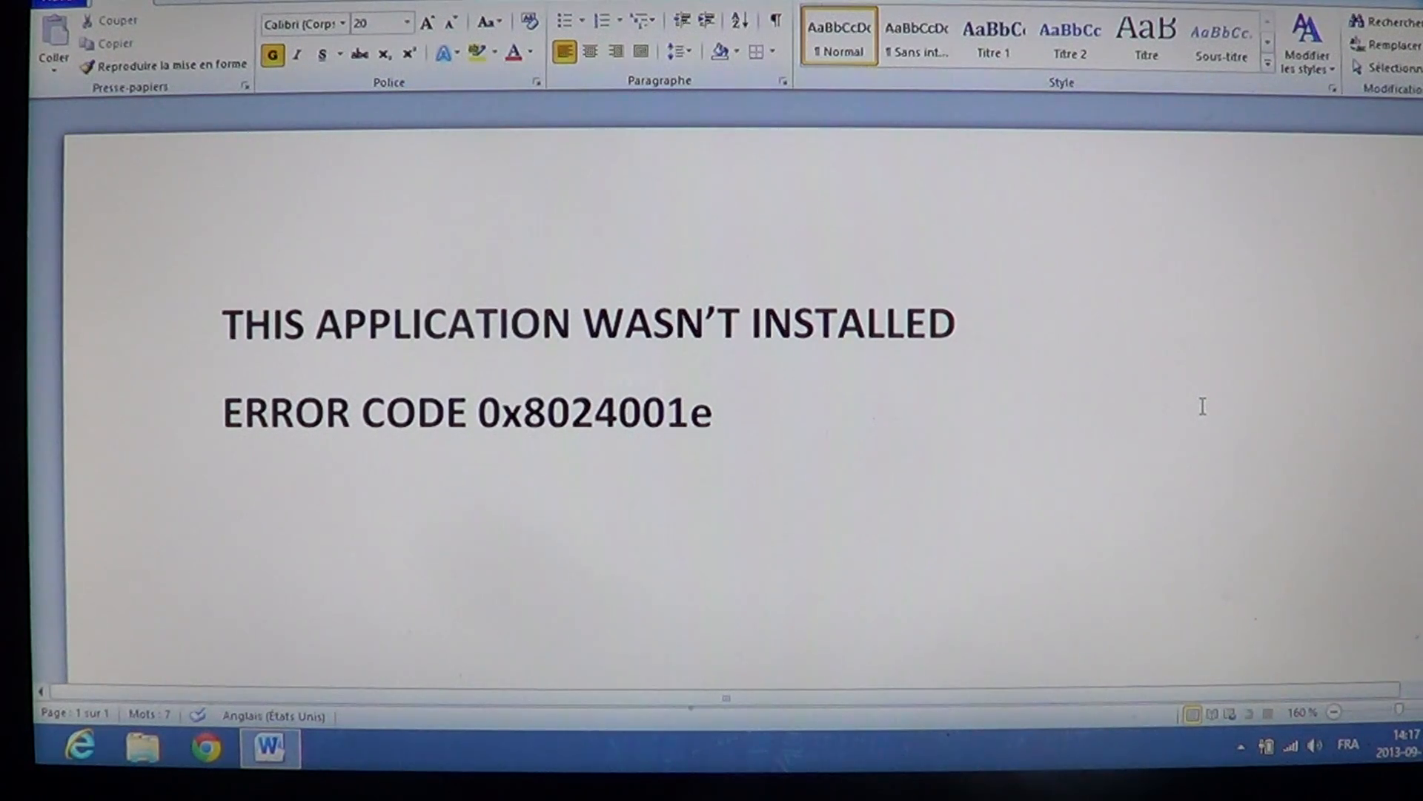
click(224, 500)
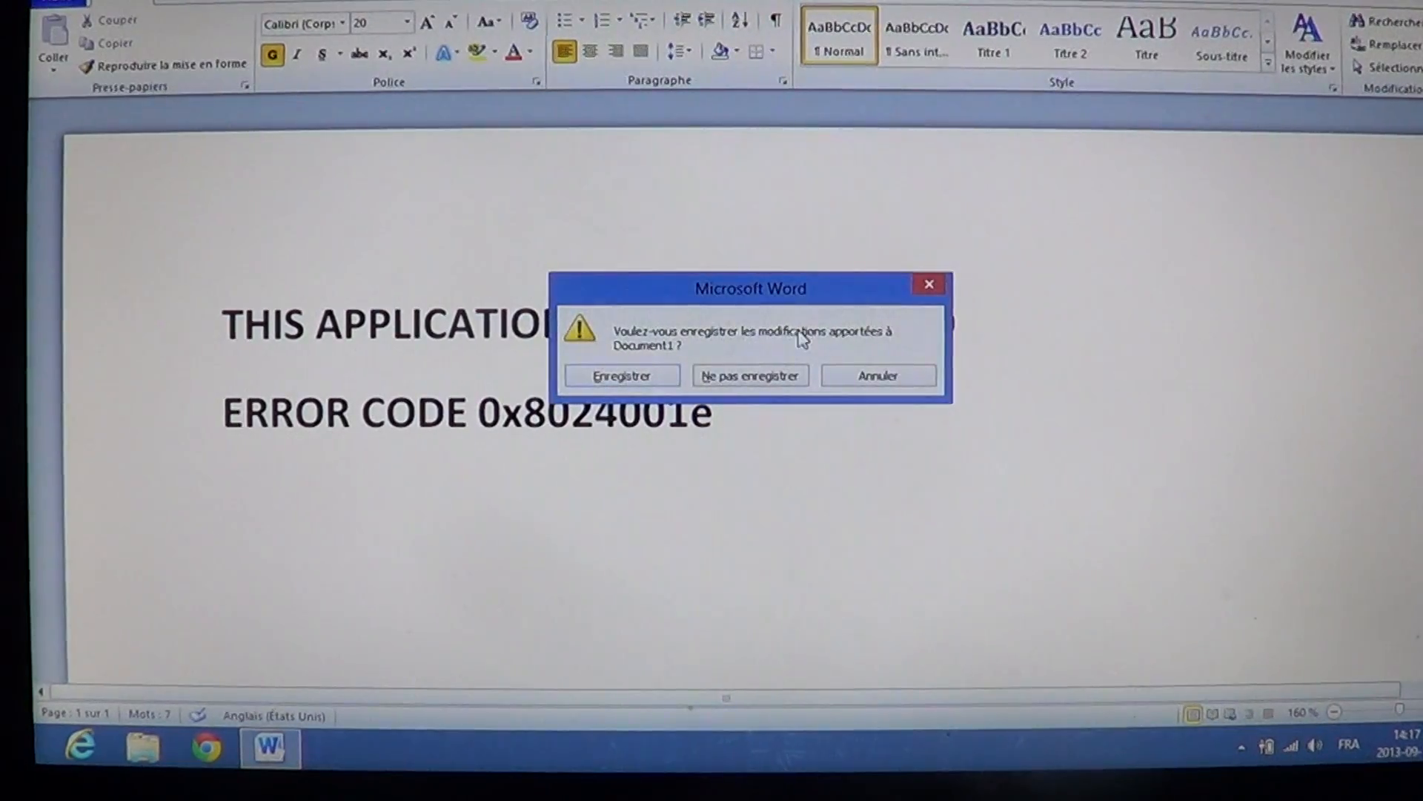
click(748, 375)
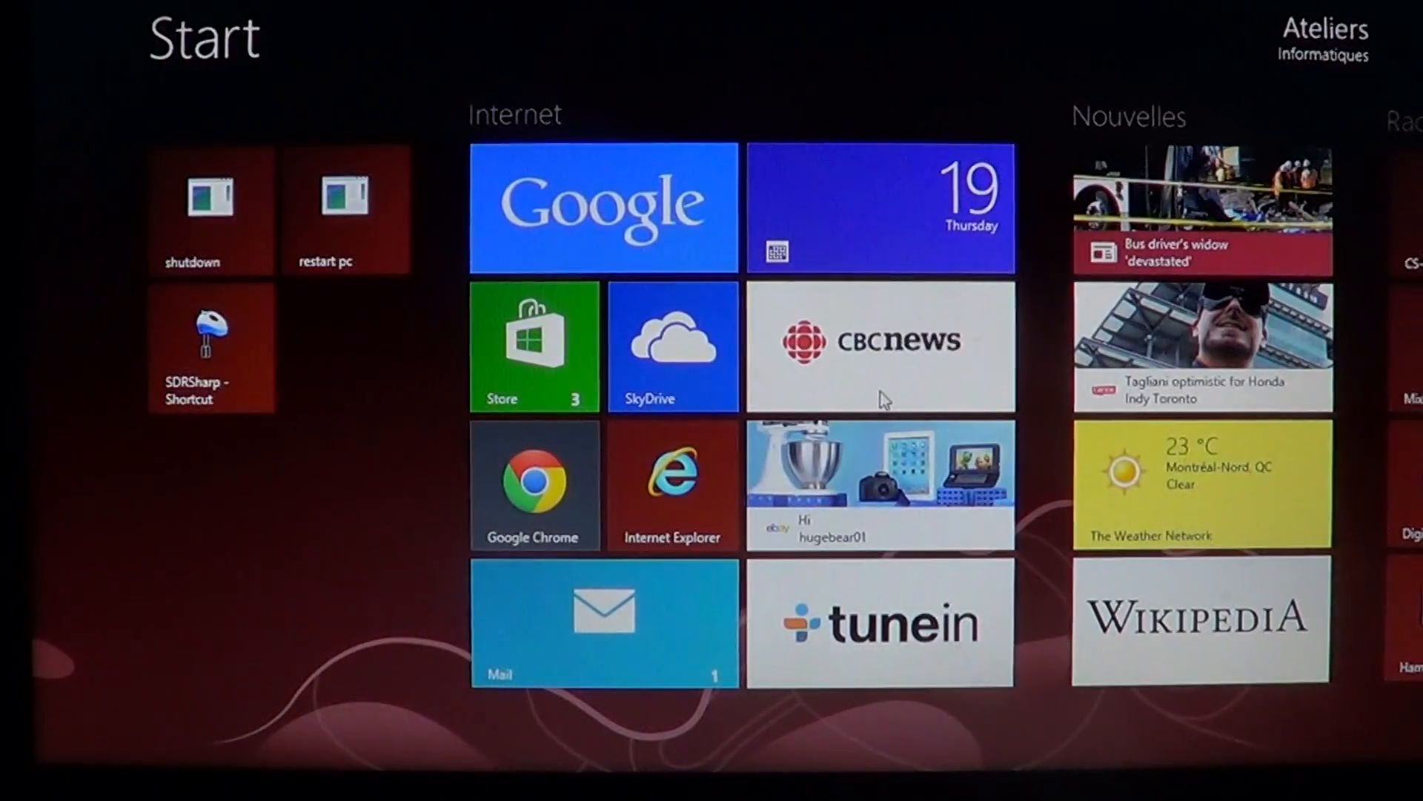
scroll(right, 3)
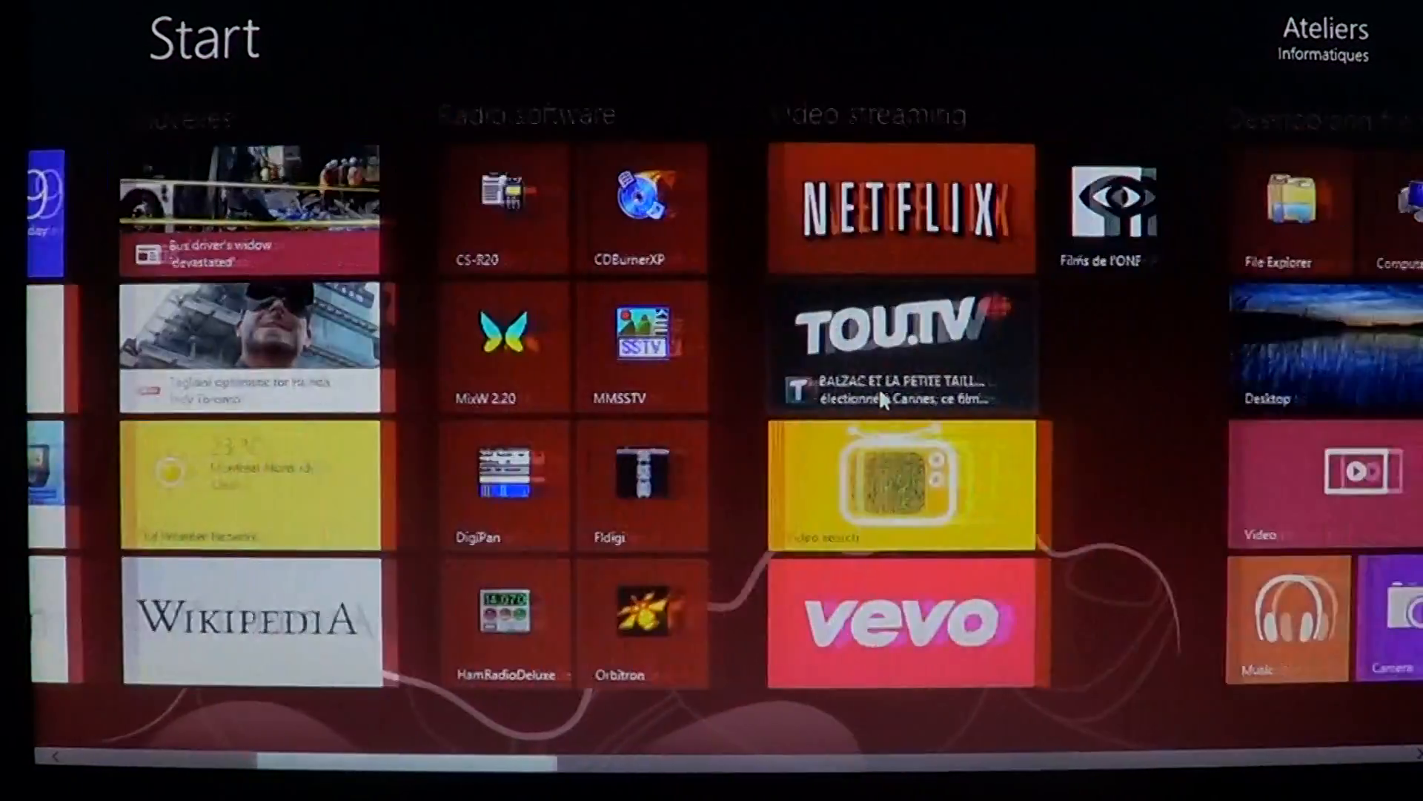
scroll(right, 3)
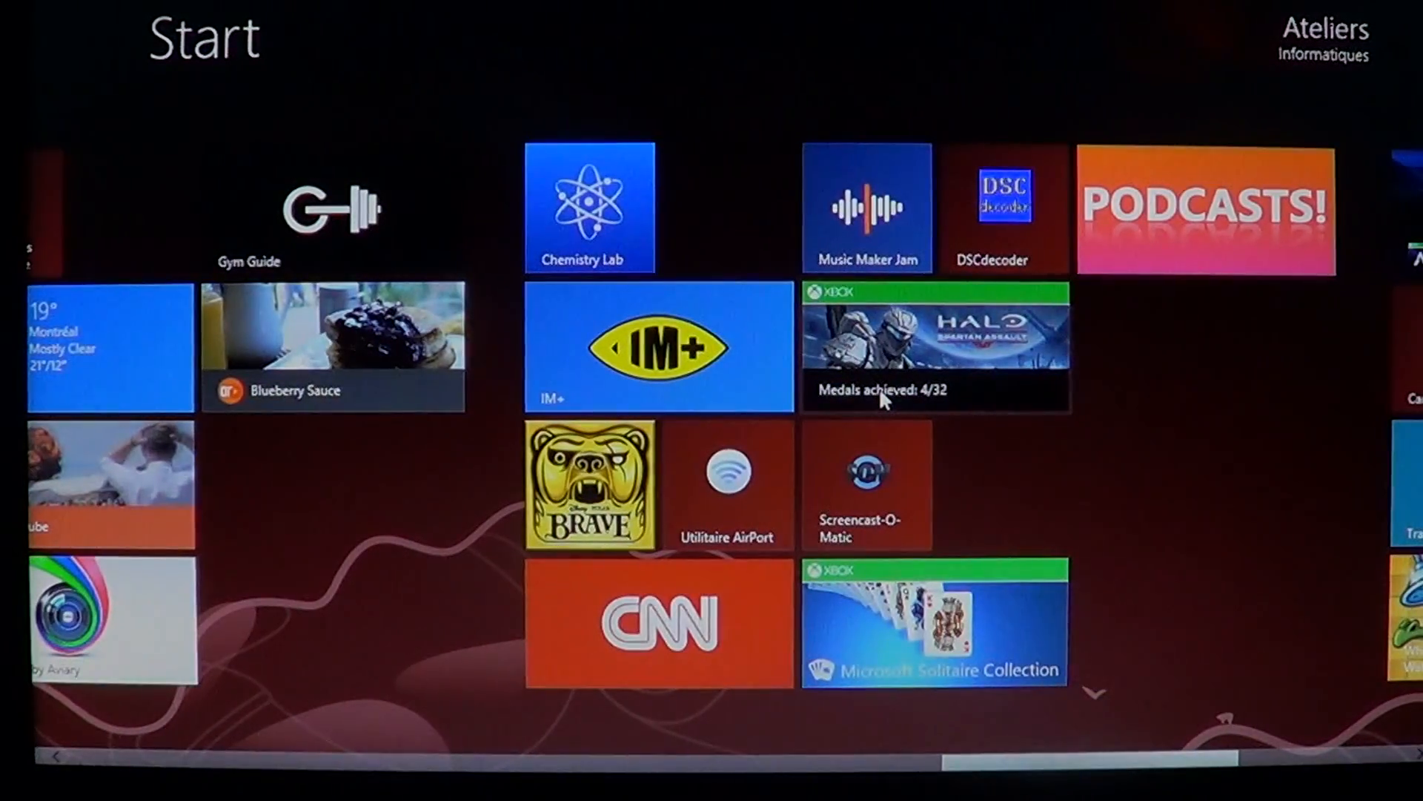